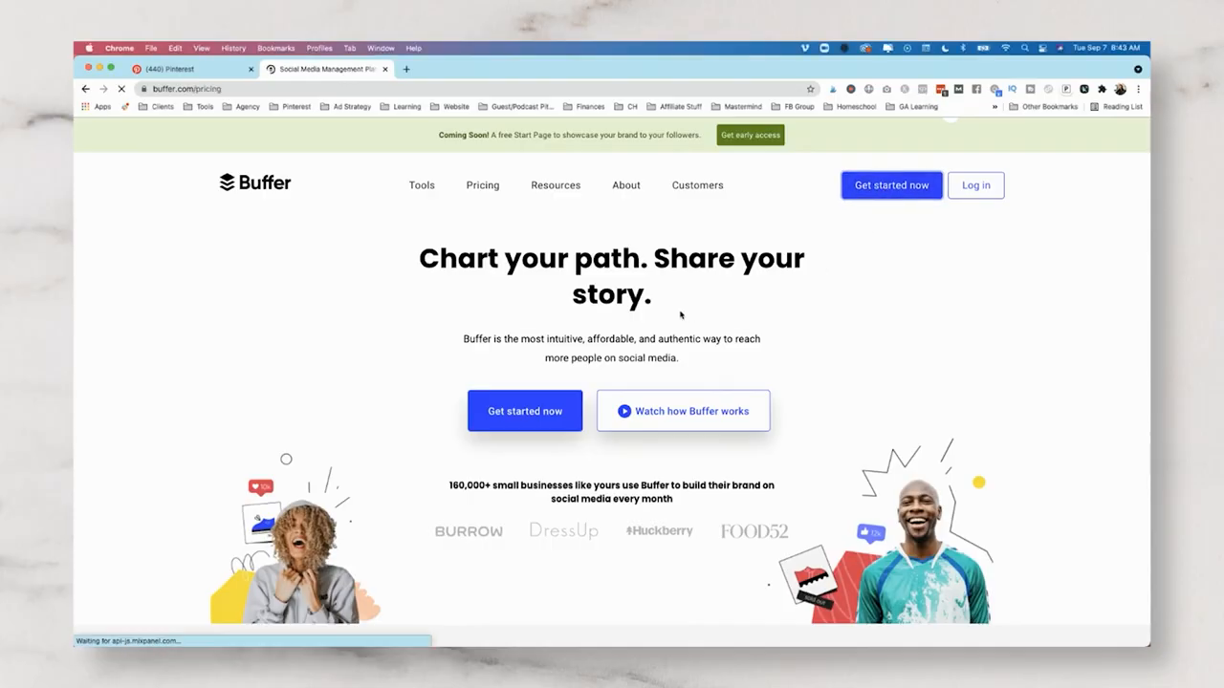
Step: Review Buffer pricing with monthly billing, then log in to the account settings
scroll(down, 3)
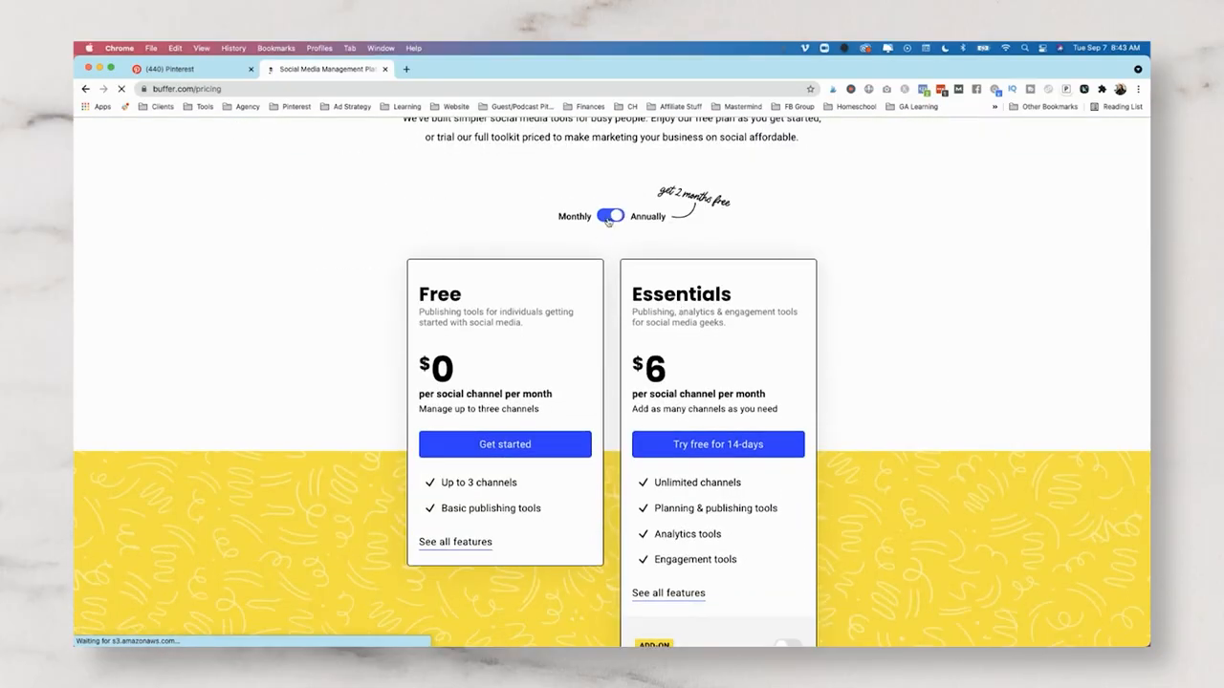
click(611, 215)
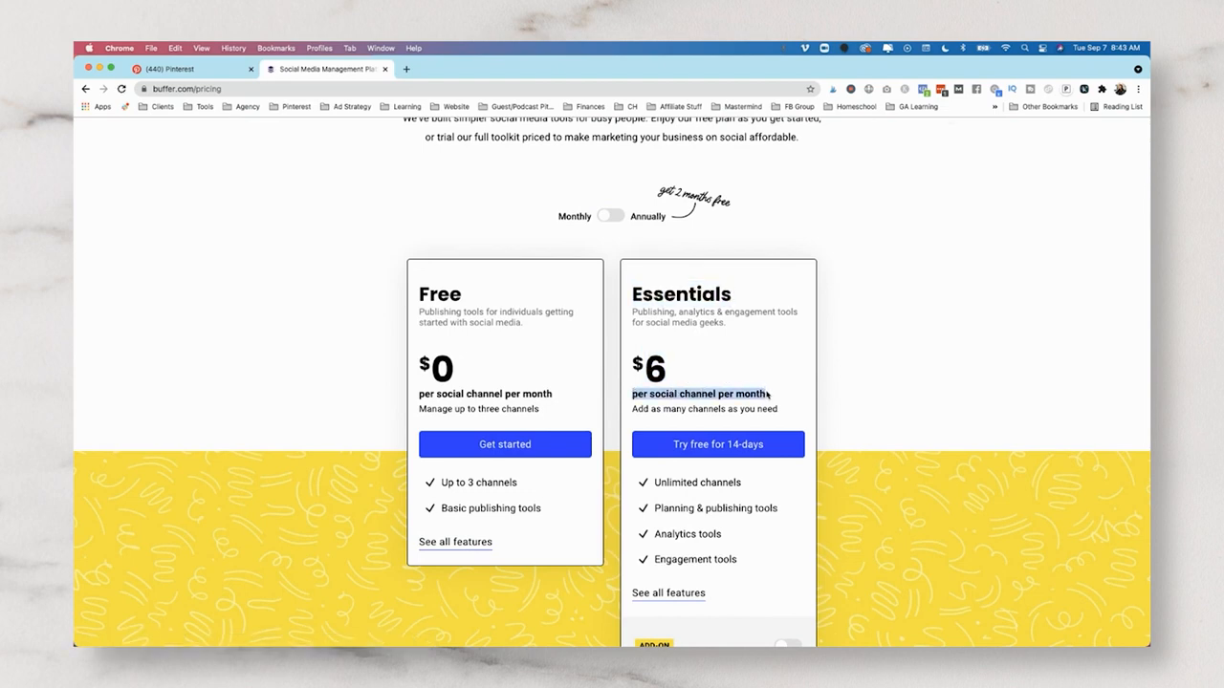
click(718, 444)
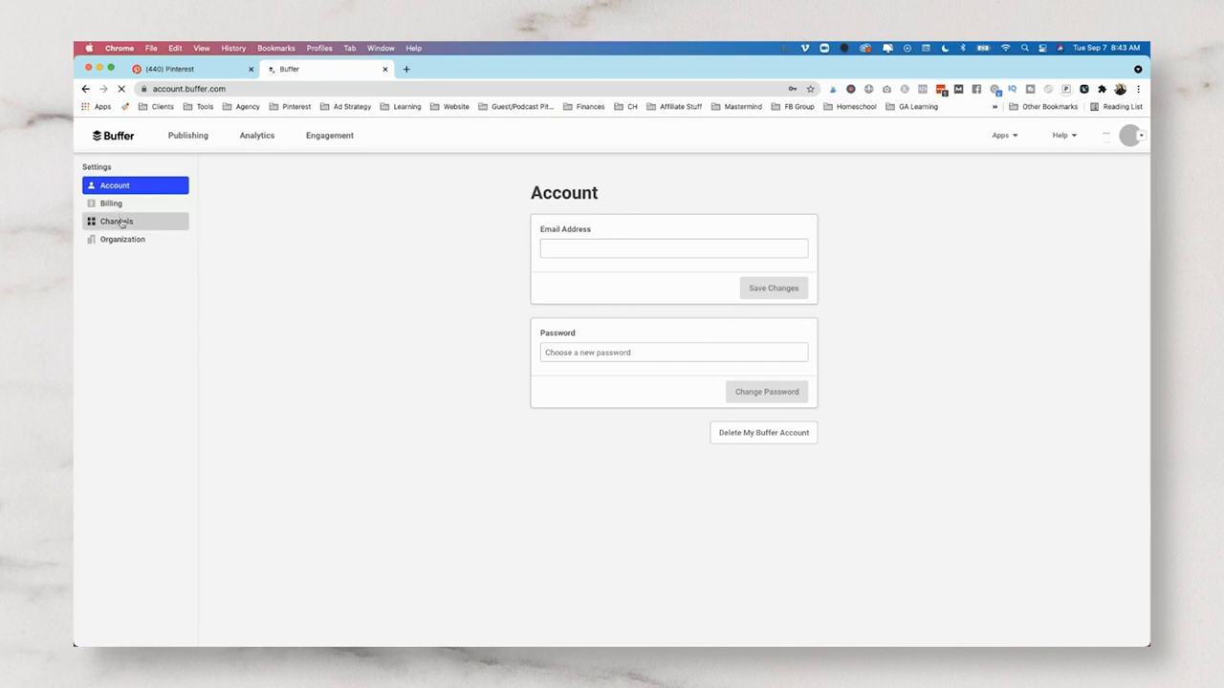
Step: Connect the Pinterest business channel, then open heatherfarris.com in a new tab
click(117, 221)
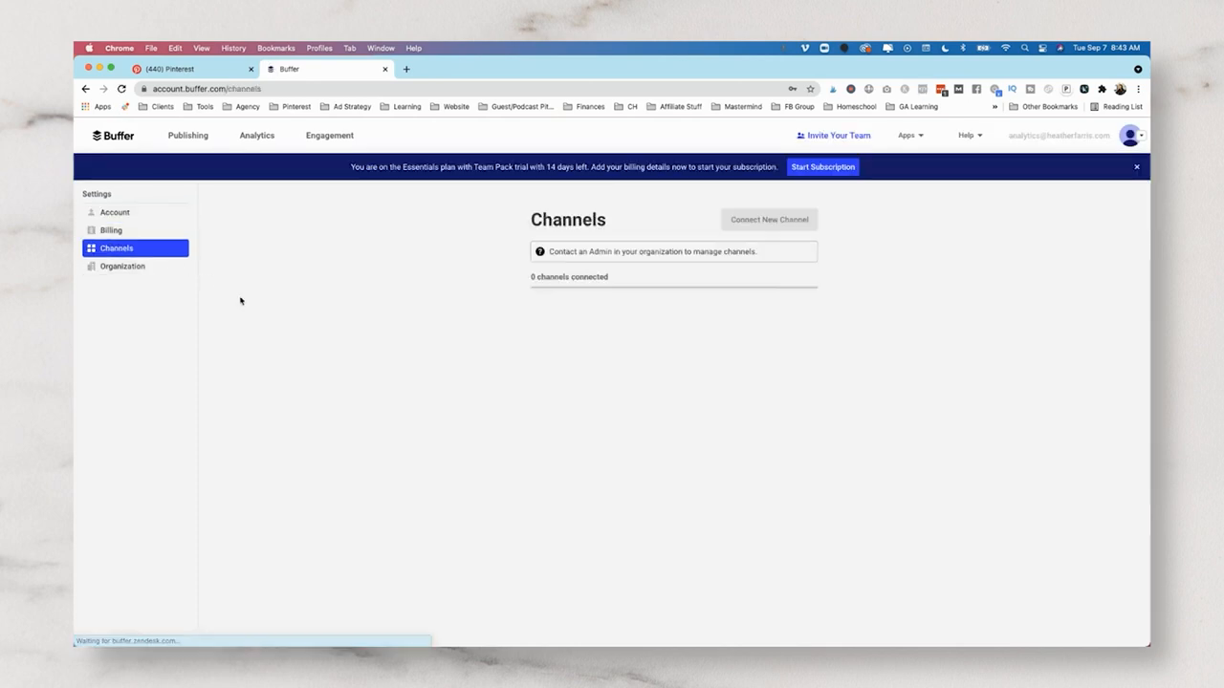
click(769, 219)
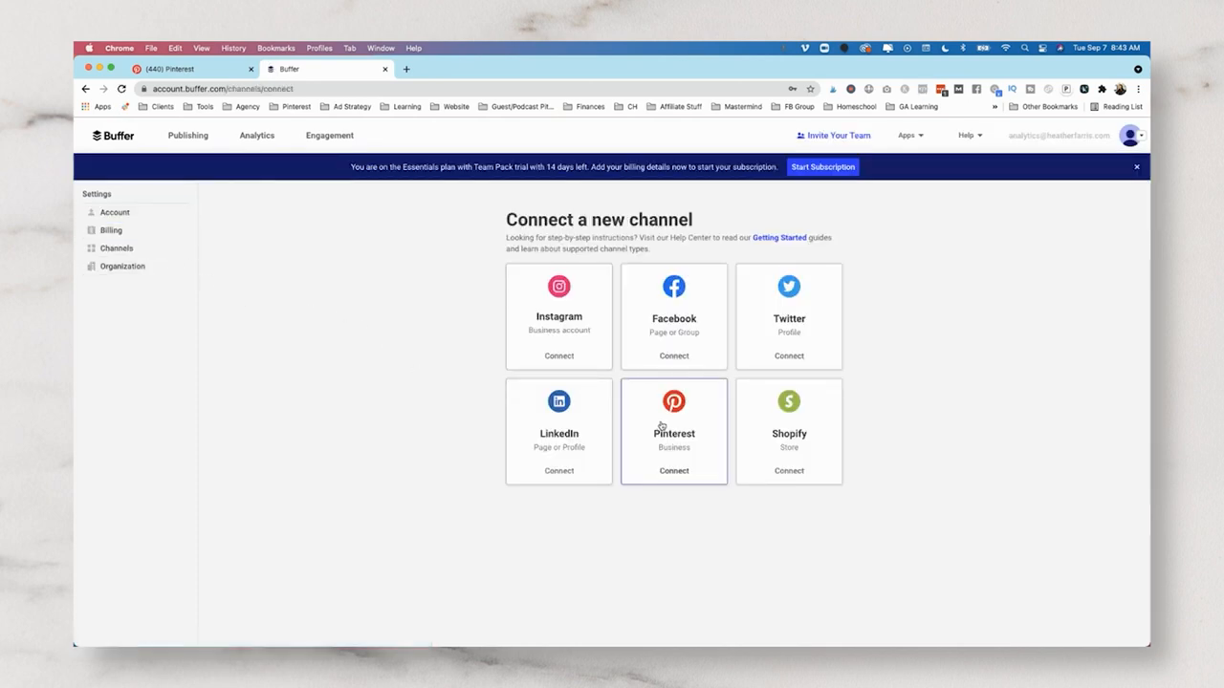
click(673, 470)
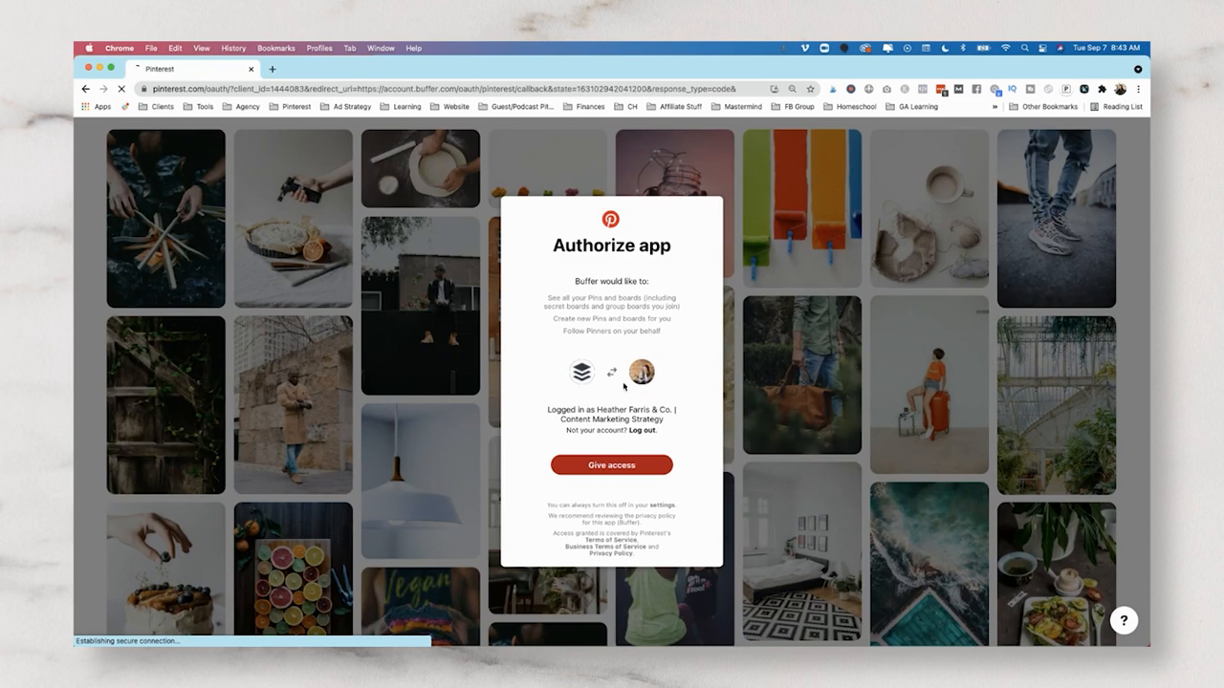
click(611, 465)
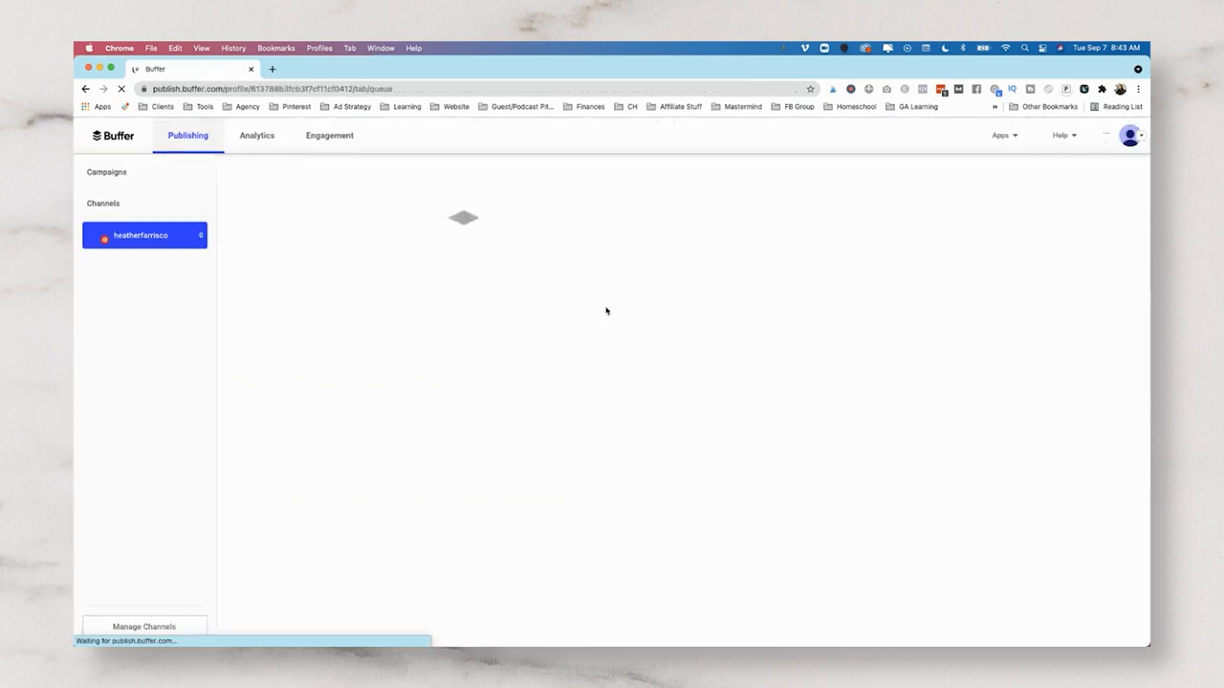
click(318, 68)
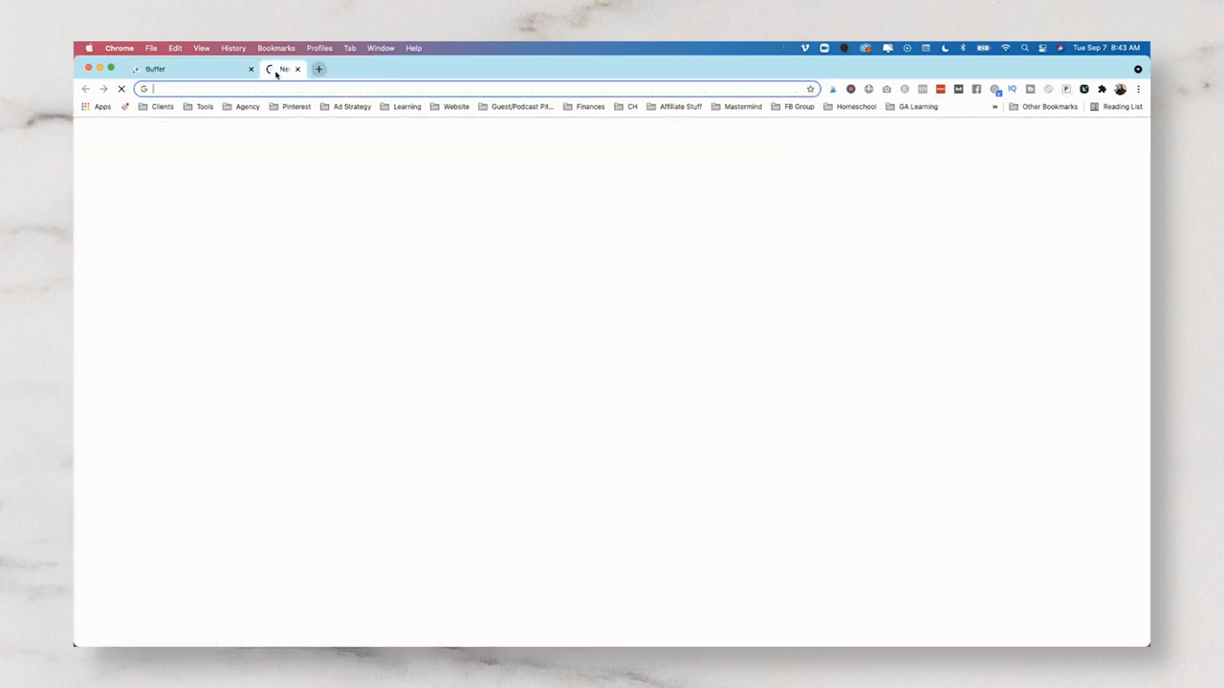
text(heatherfarris.com)
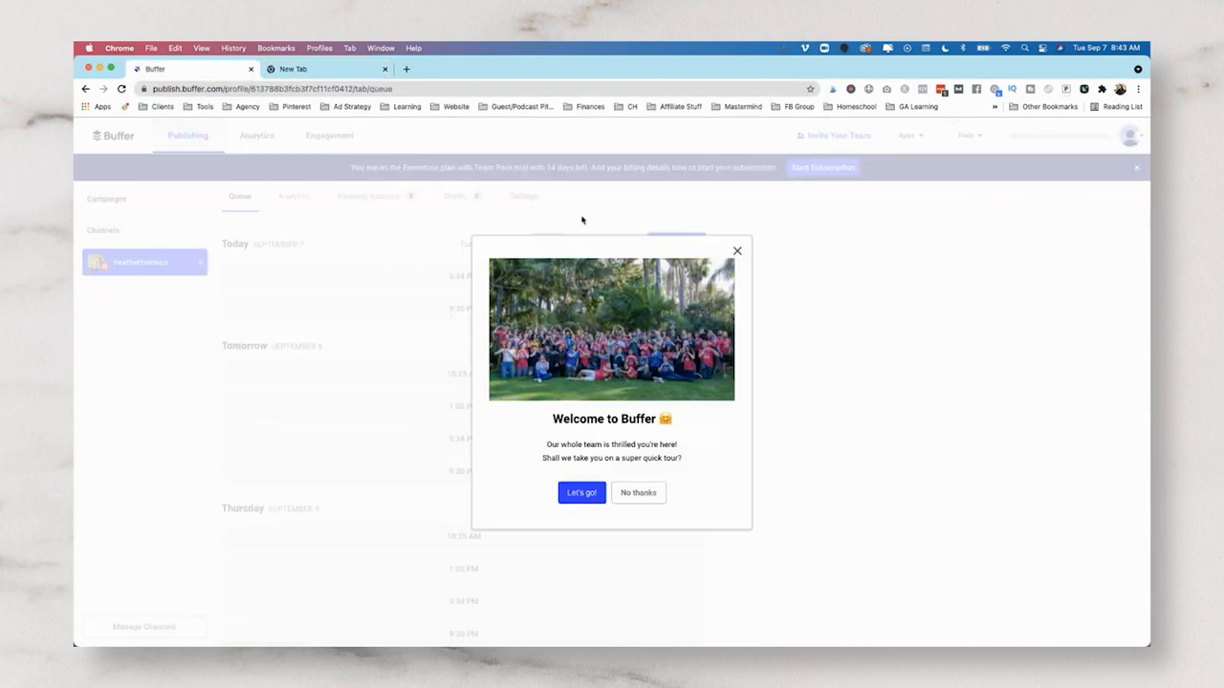
Step: Decline the welcome tour and set the posting schedule timezone to Phoenix, AZ
click(638, 493)
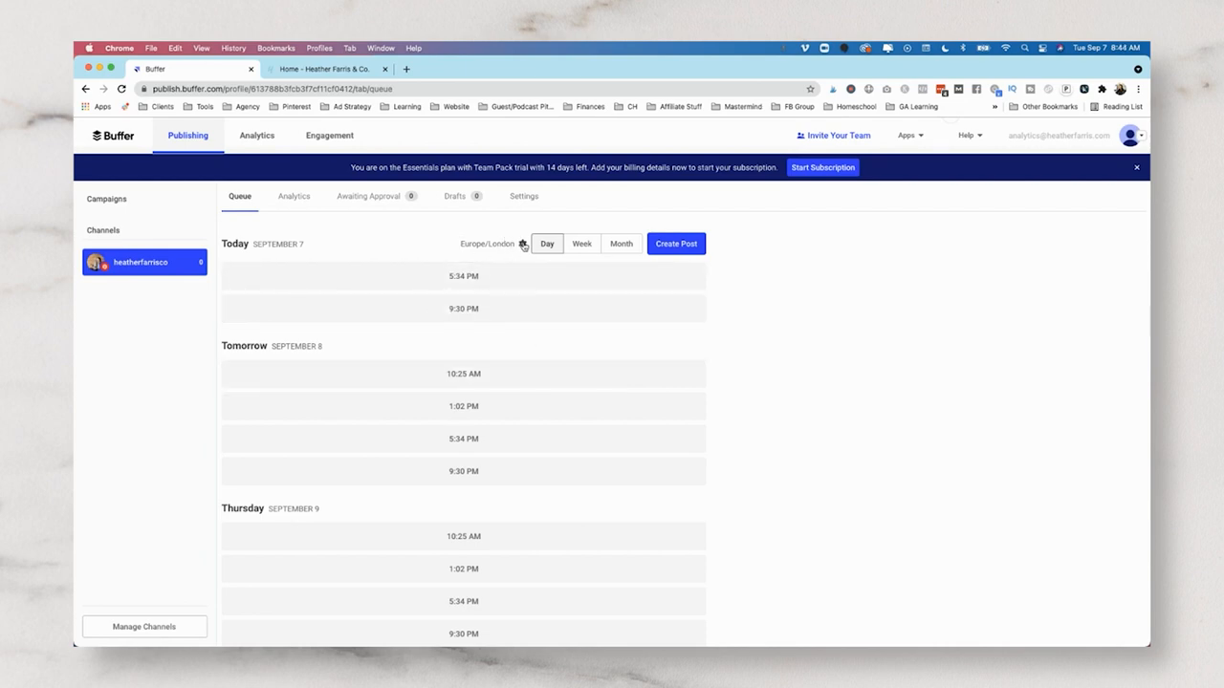
click(524, 196)
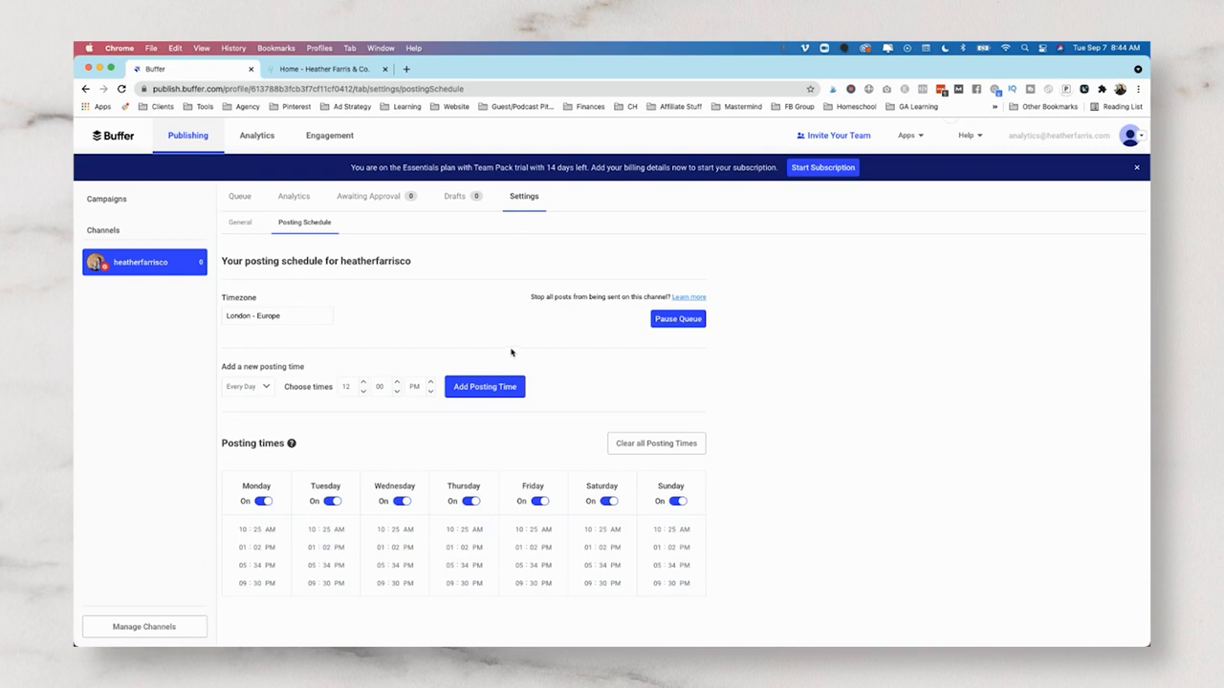
click(276, 315)
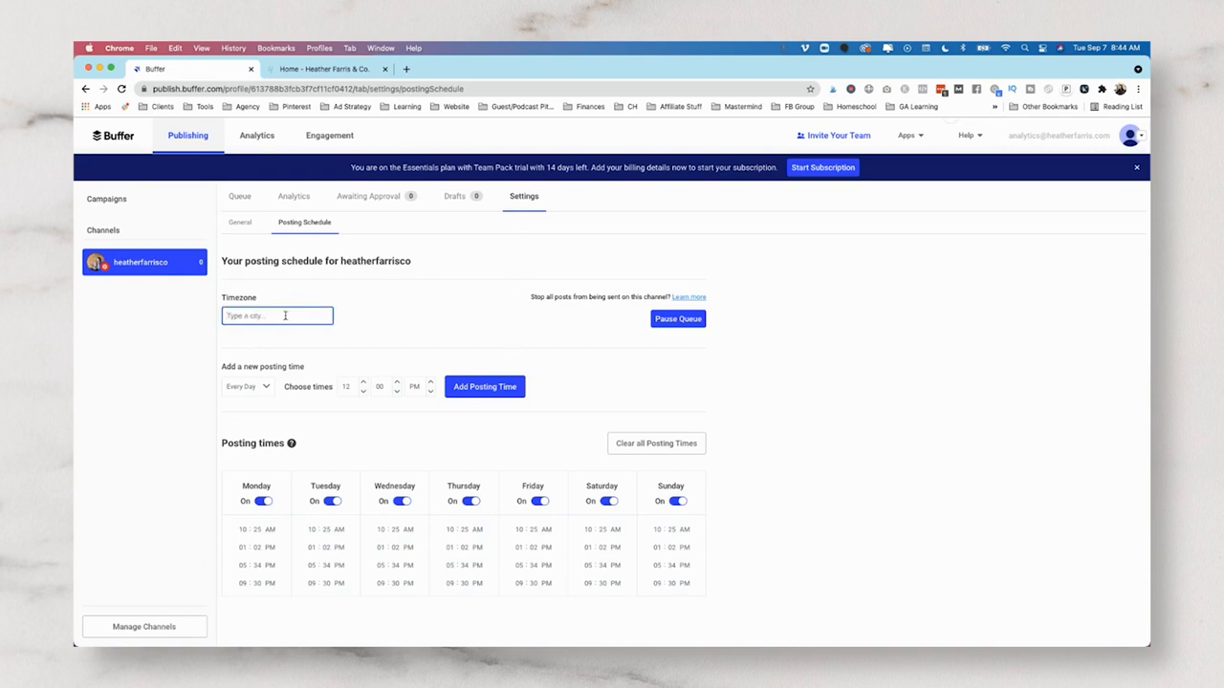
text(arizona)
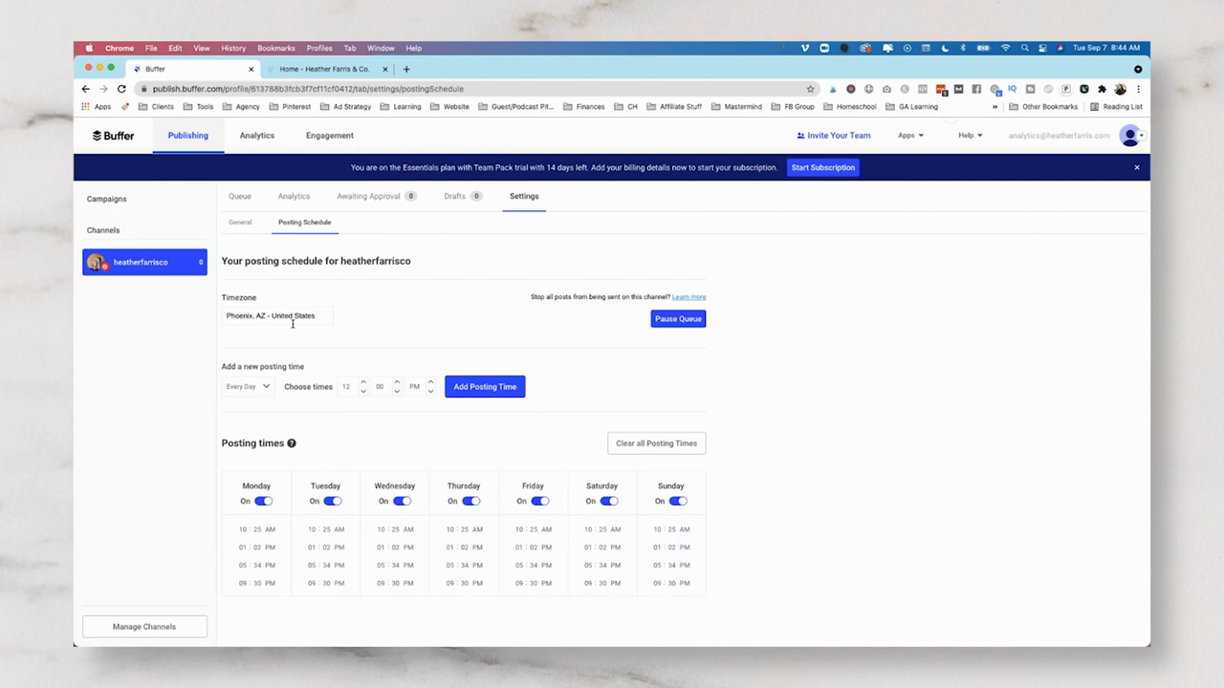
mouse_move(221, 367)
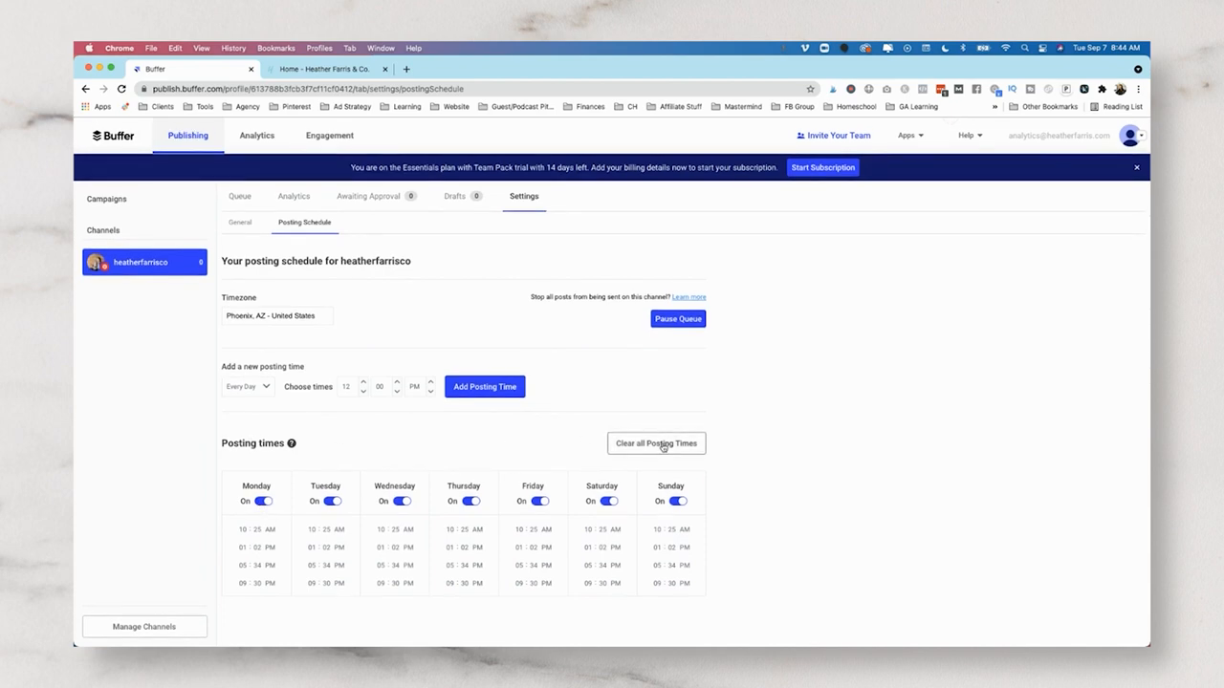
Step: Clear the default posting times and add daily 12:00 PM and 5:00 PM slots
click(656, 443)
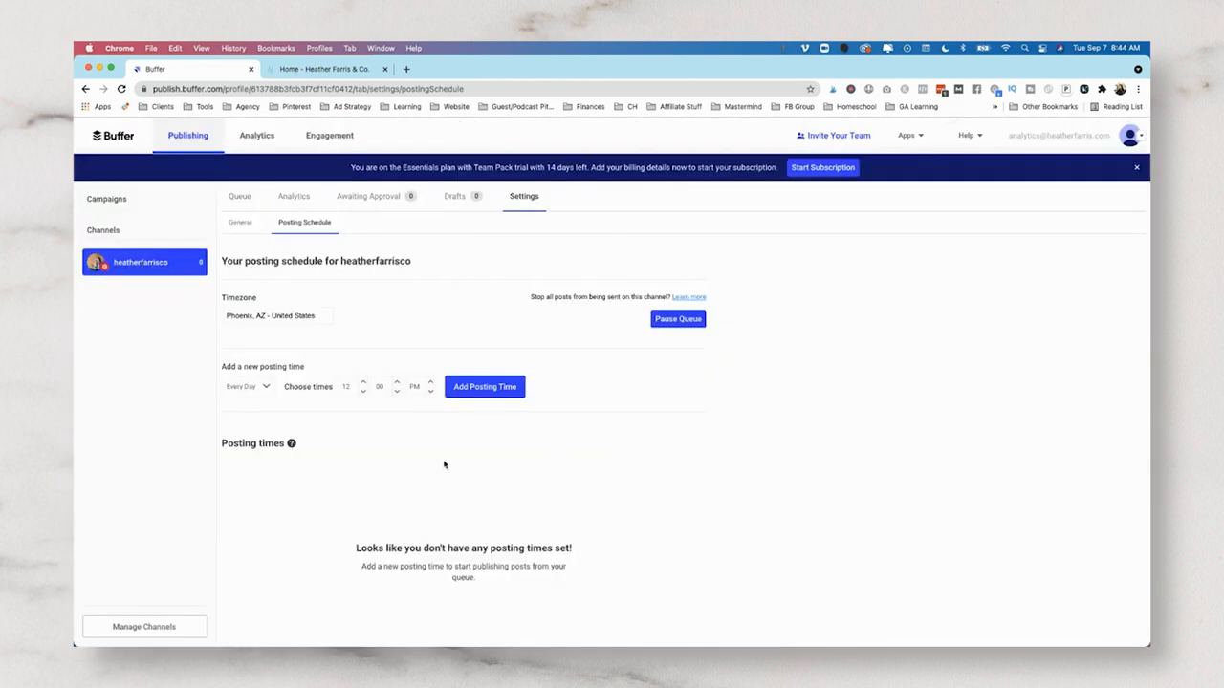
click(247, 387)
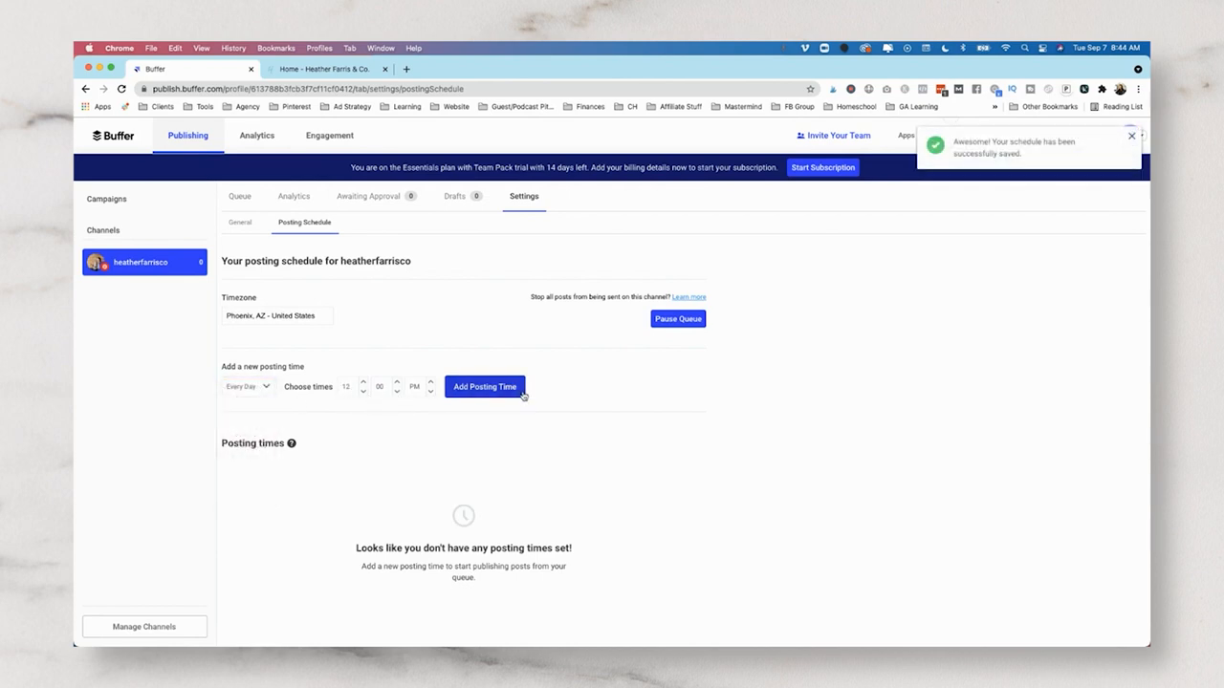
click(485, 387)
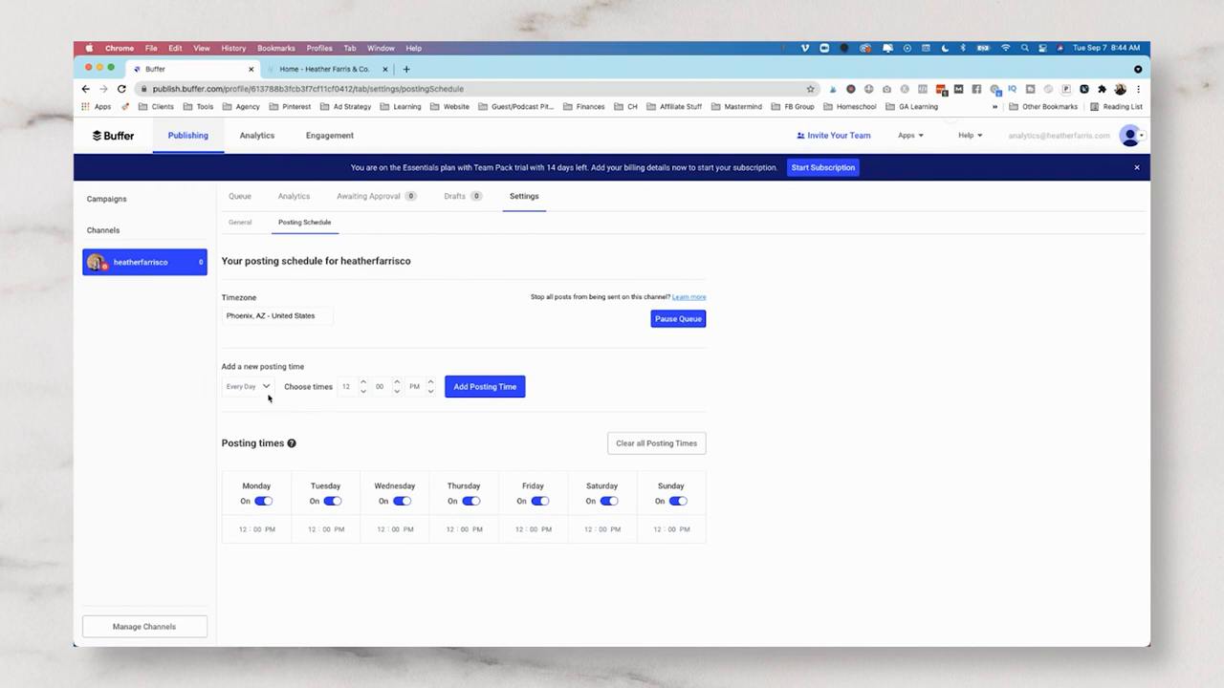
click(346, 387)
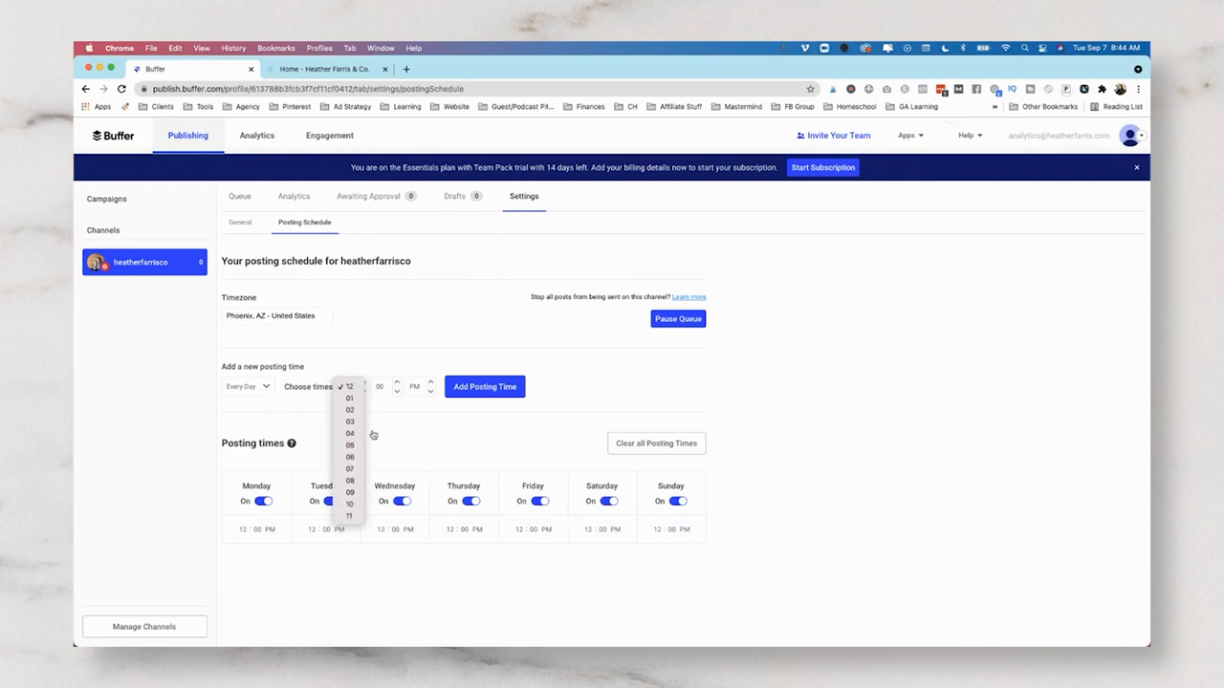
click(485, 386)
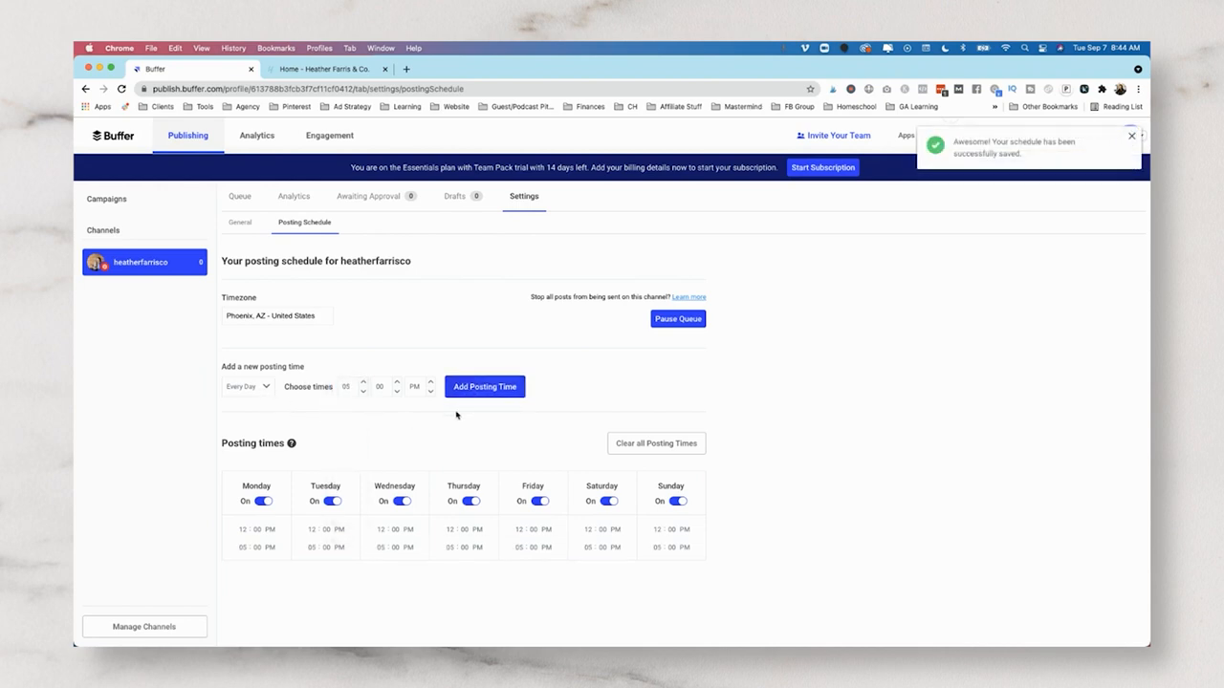
mouse_move(333, 456)
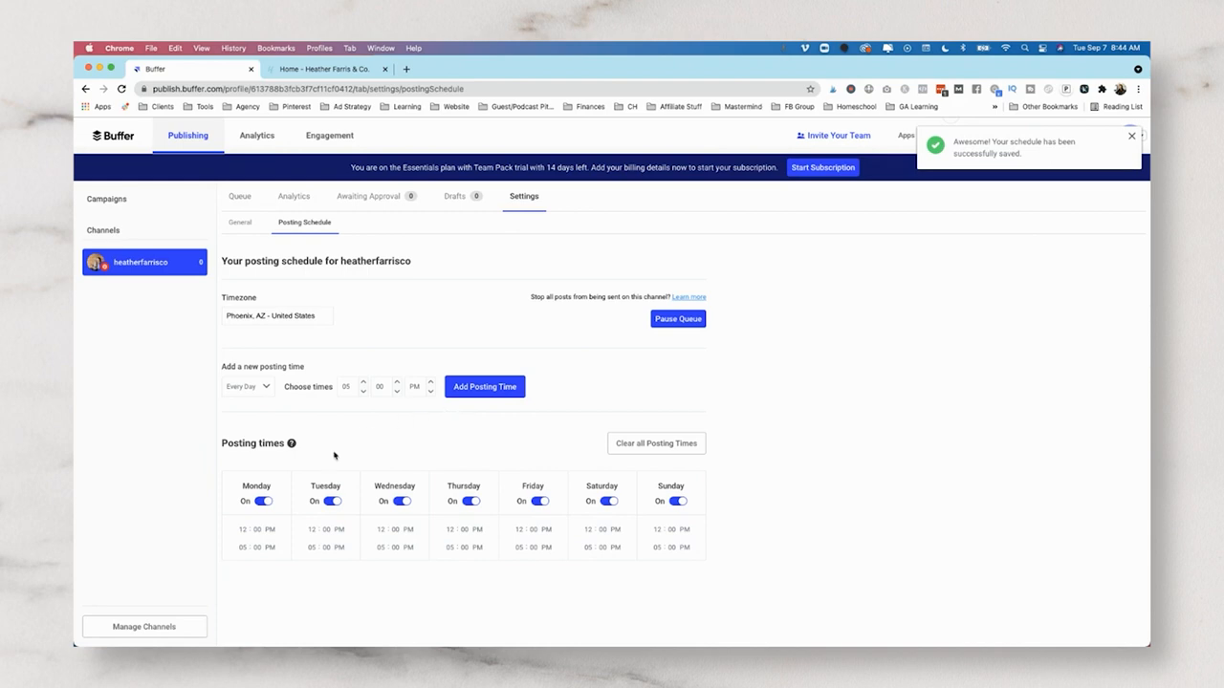
mouse_move(374, 551)
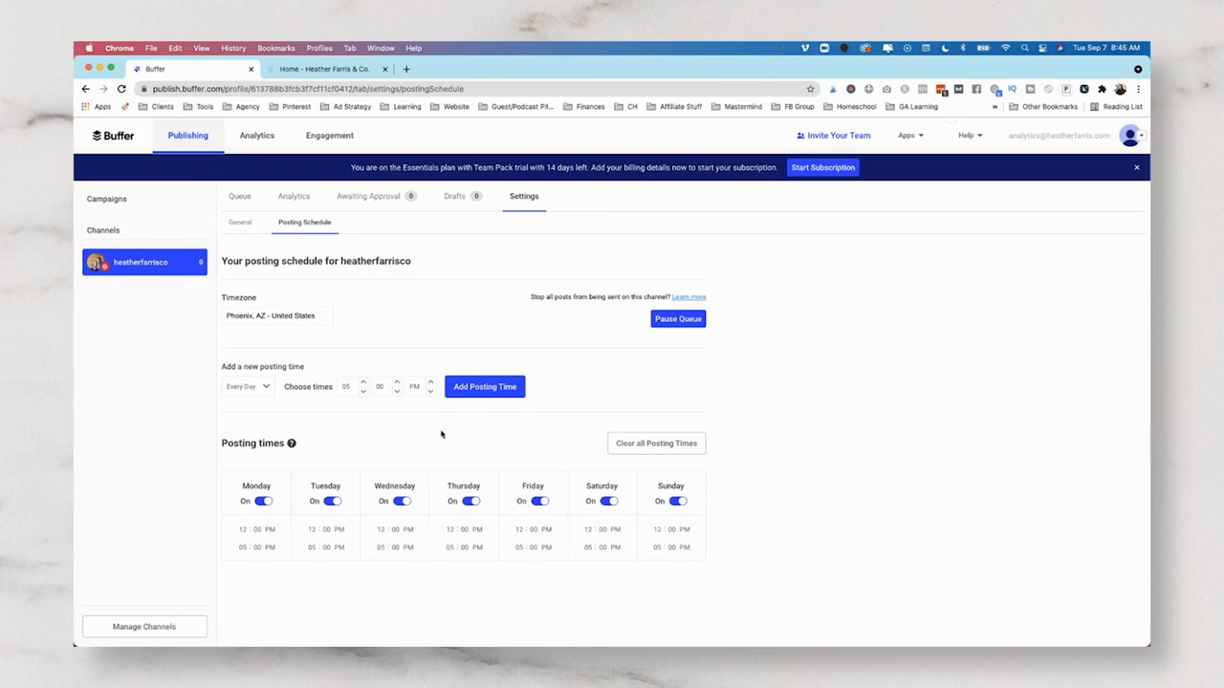
mouse_move(438, 415)
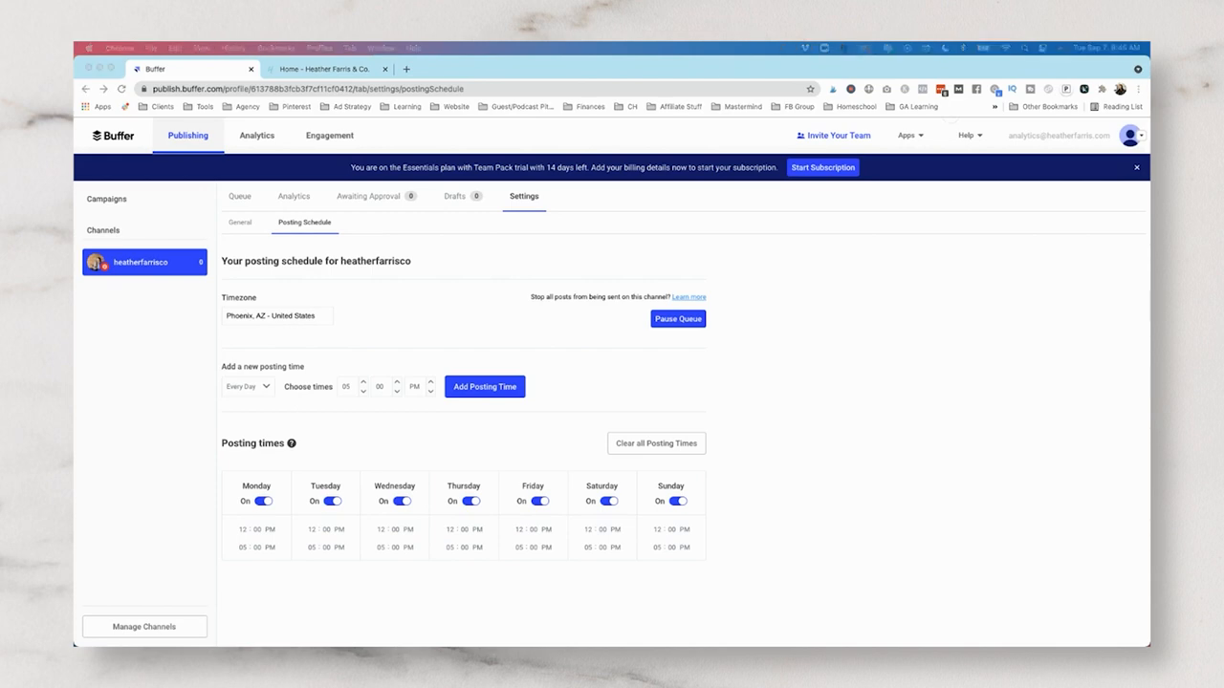
mouse_move(925, 184)
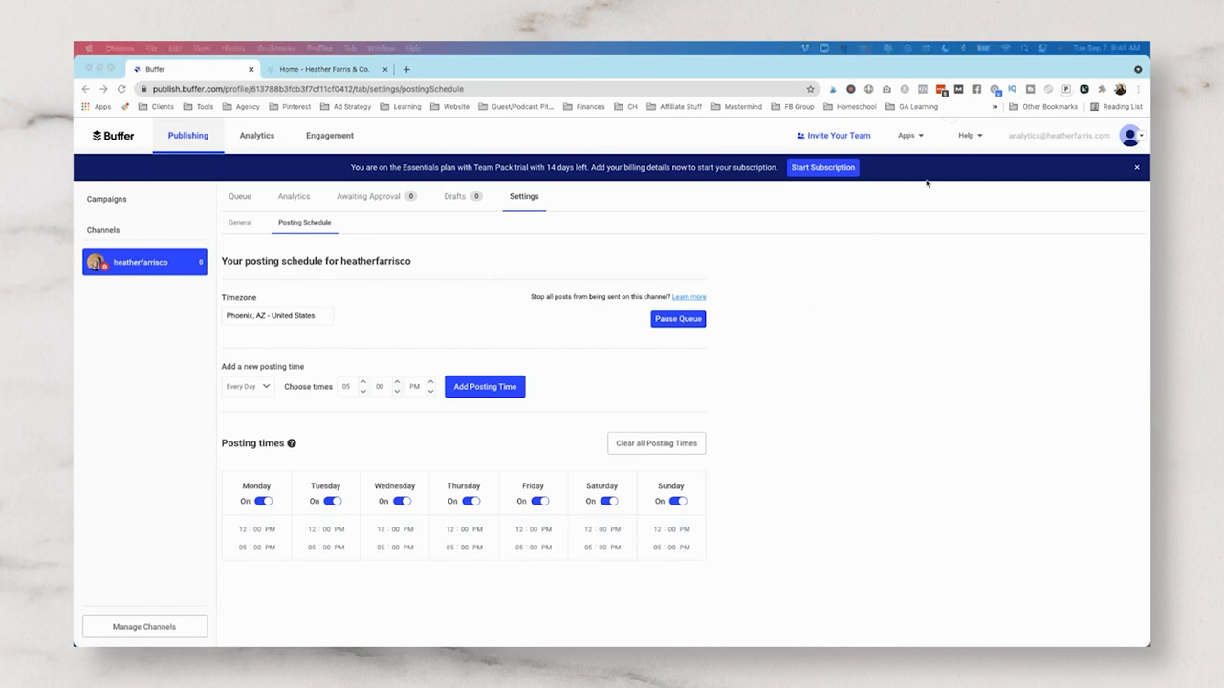
mouse_move(879, 281)
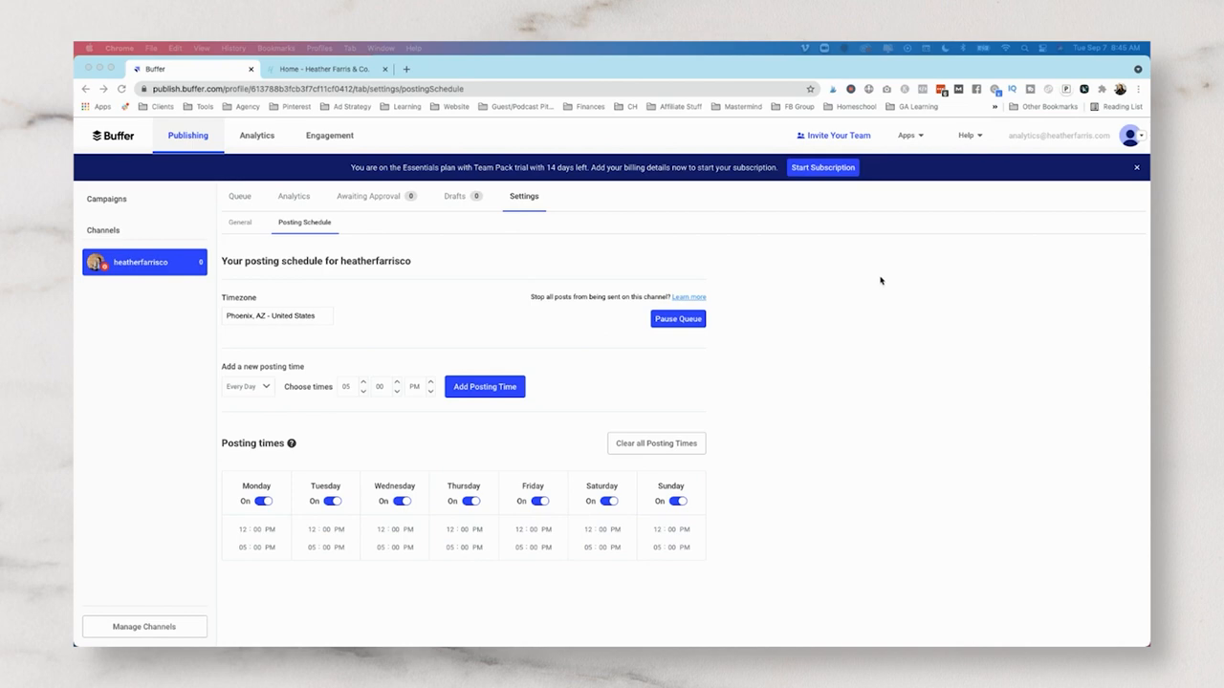
mouse_move(905, 304)
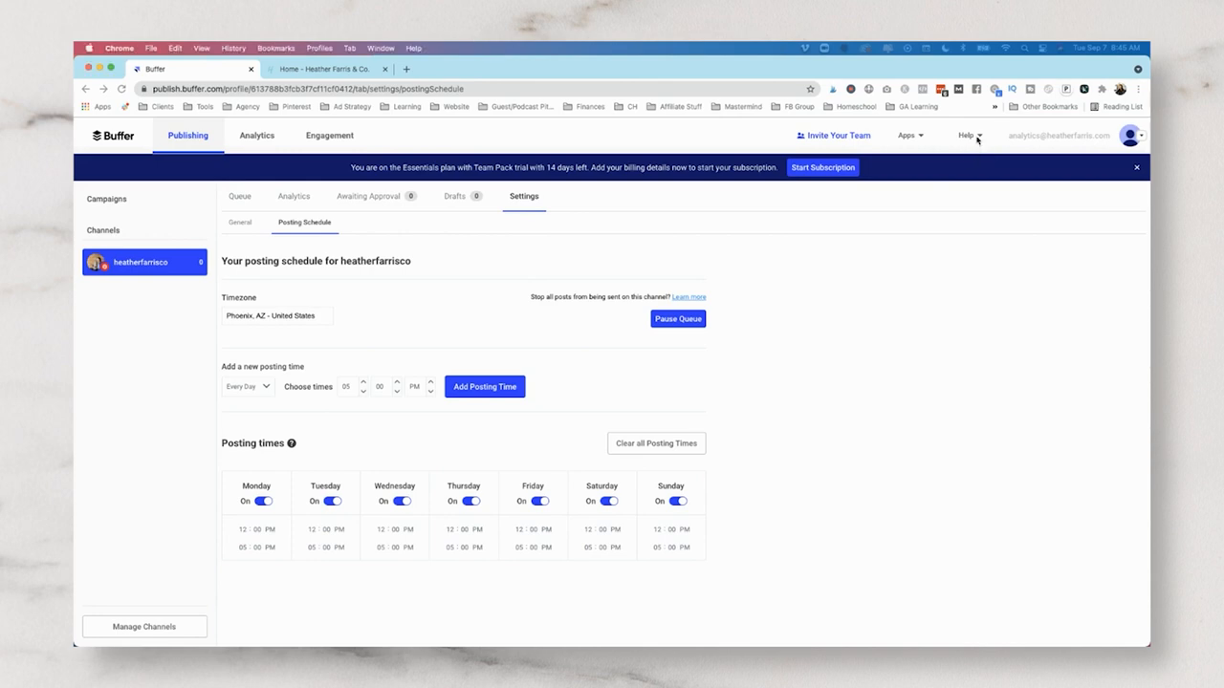
Step: Add the Buffer extension to Chrome from the Web Store, then return to Buffer
click(966, 135)
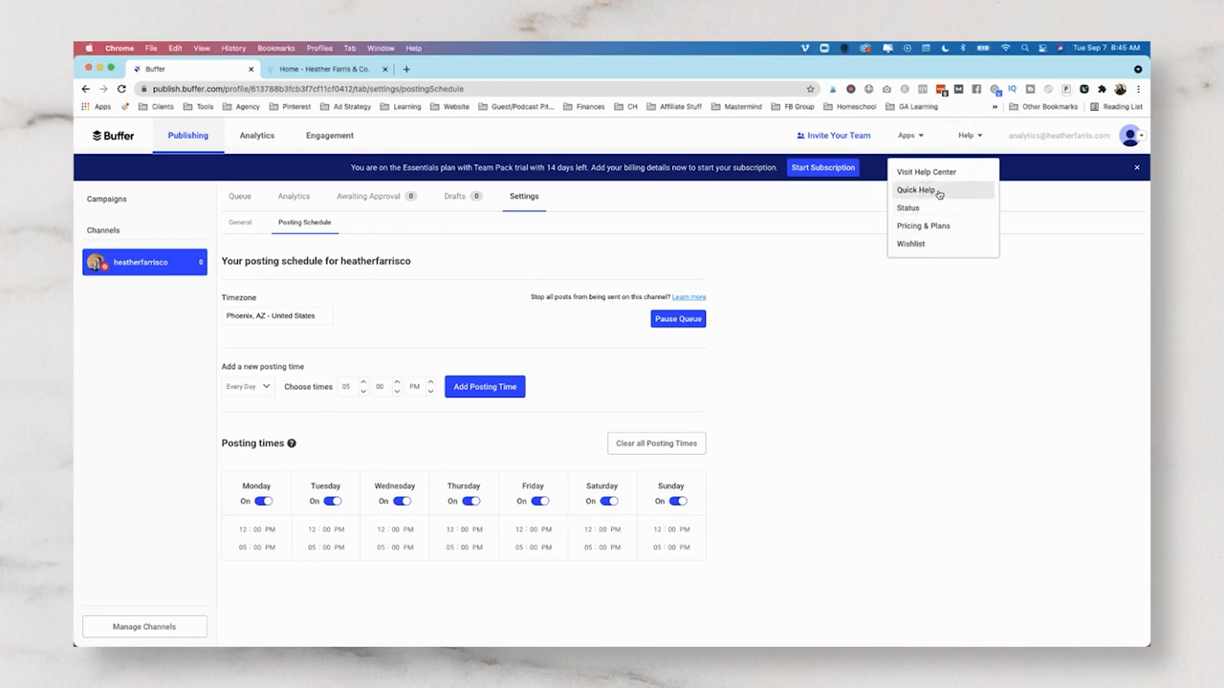
click(916, 190)
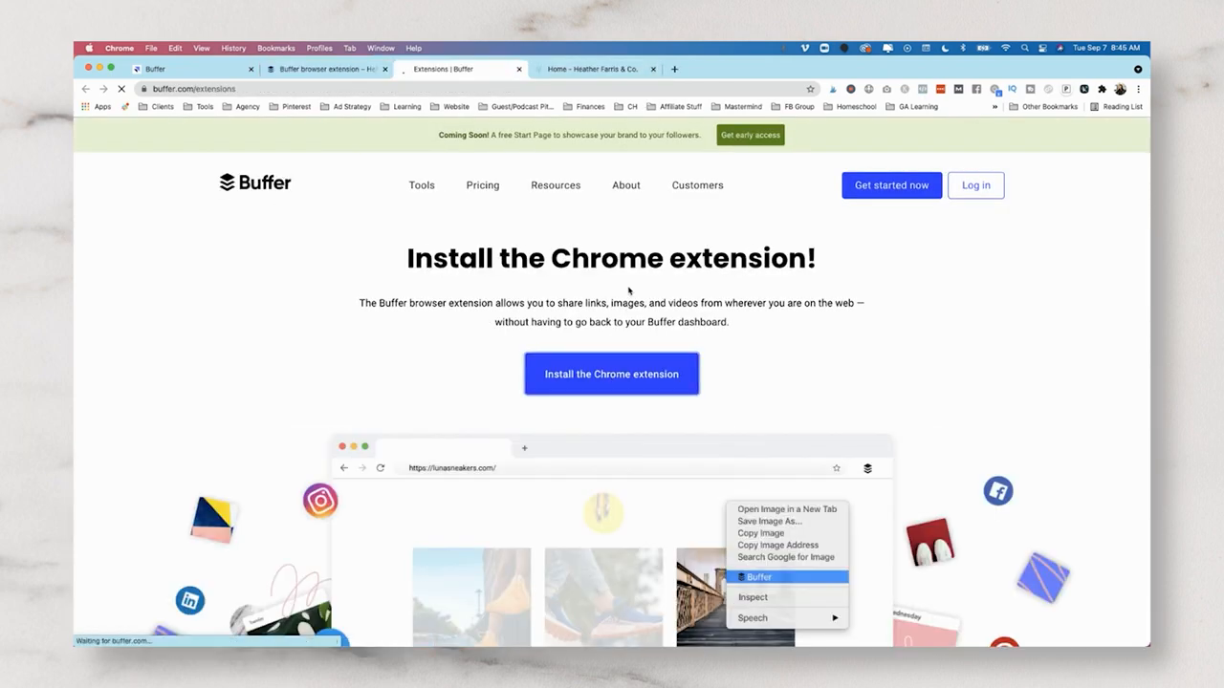
click(611, 373)
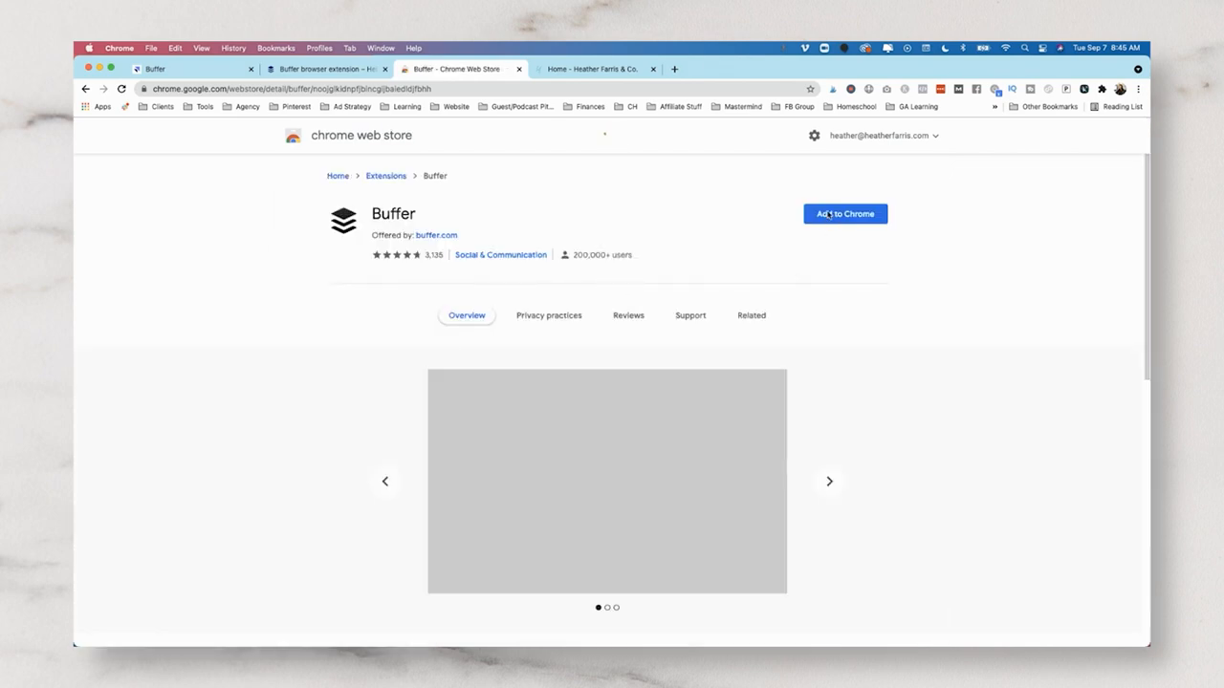
click(845, 213)
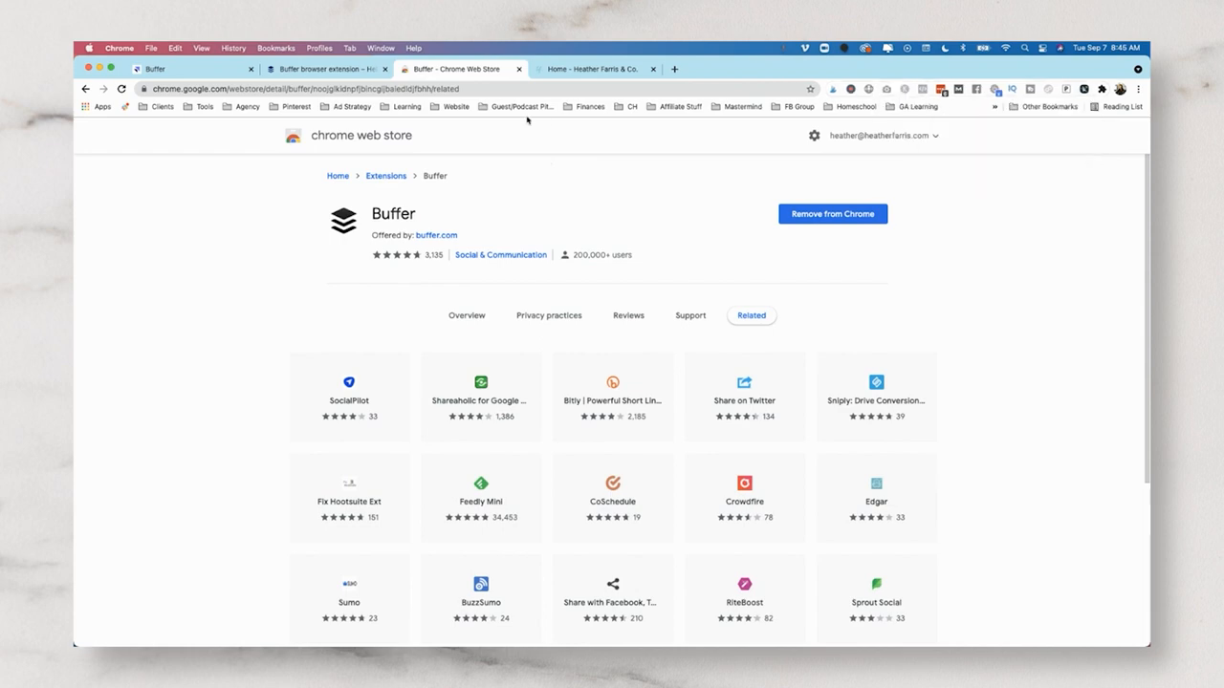
click(1101, 89)
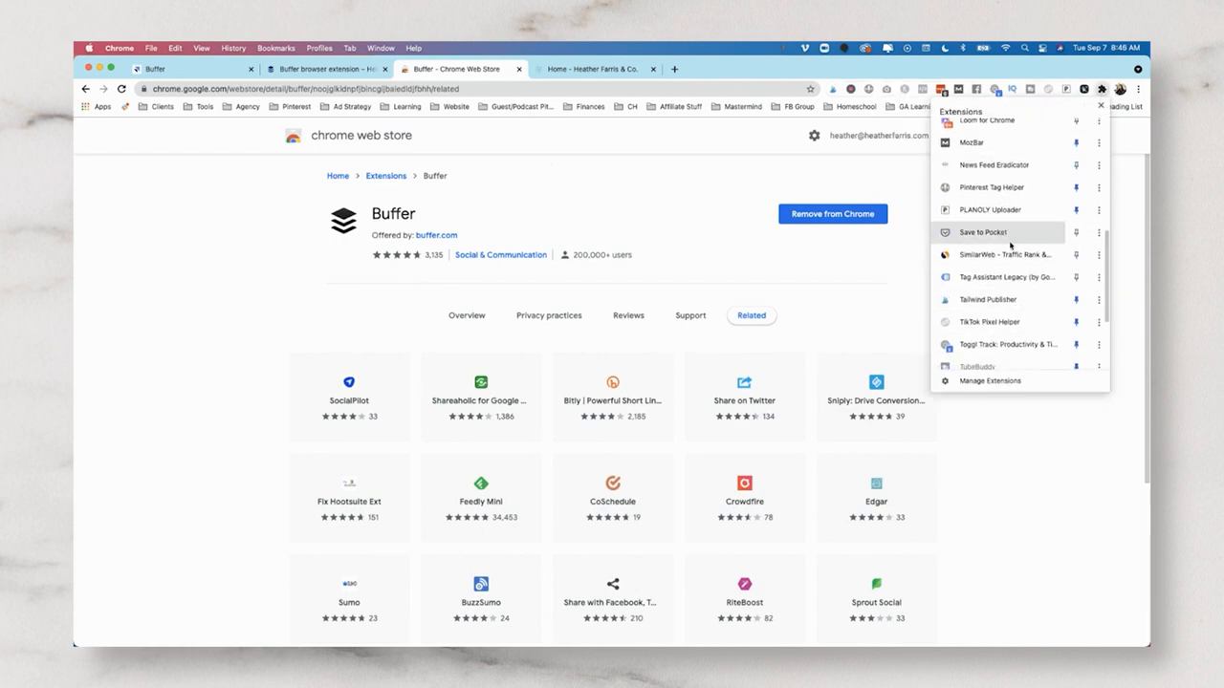
scroll(down, 3)
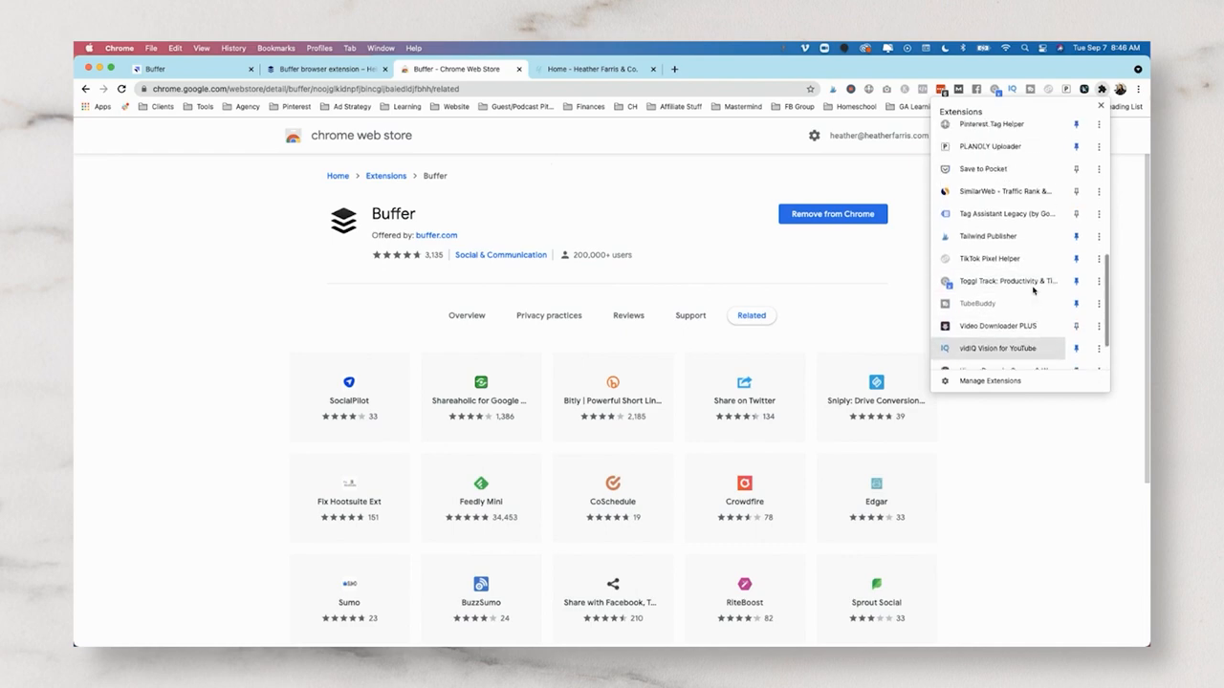
click(326, 69)
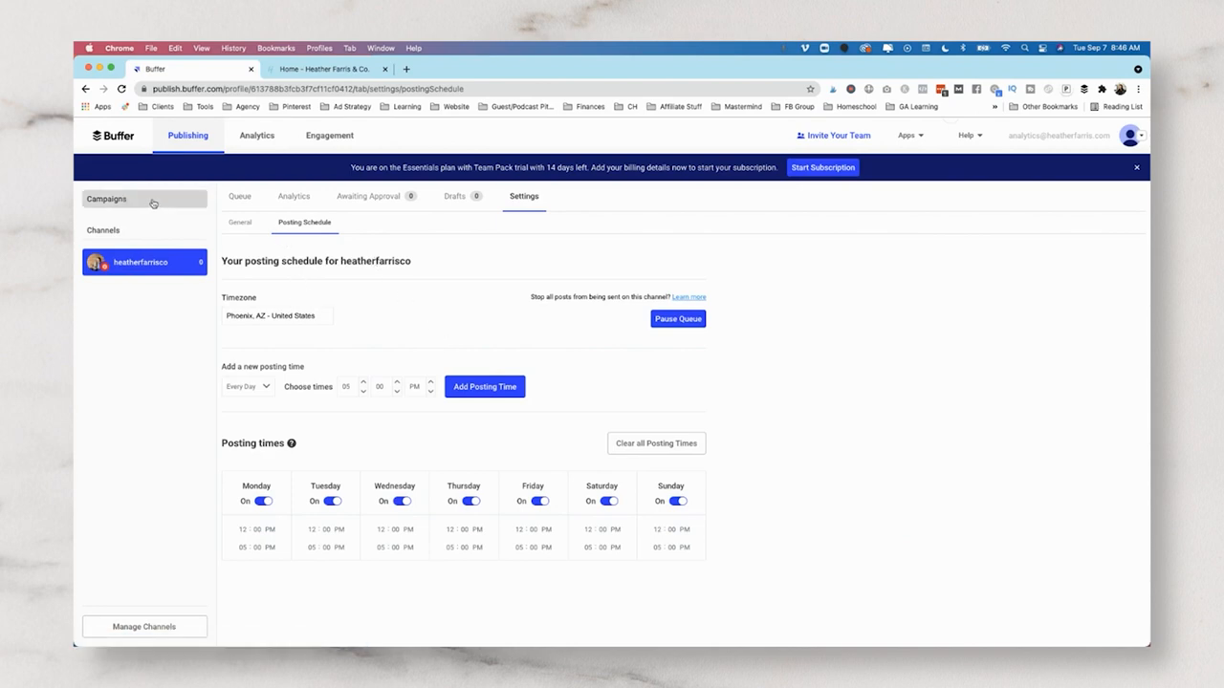
Step: Start a new Buffer post, then open the How to Write Pin Titles blog post
click(239, 196)
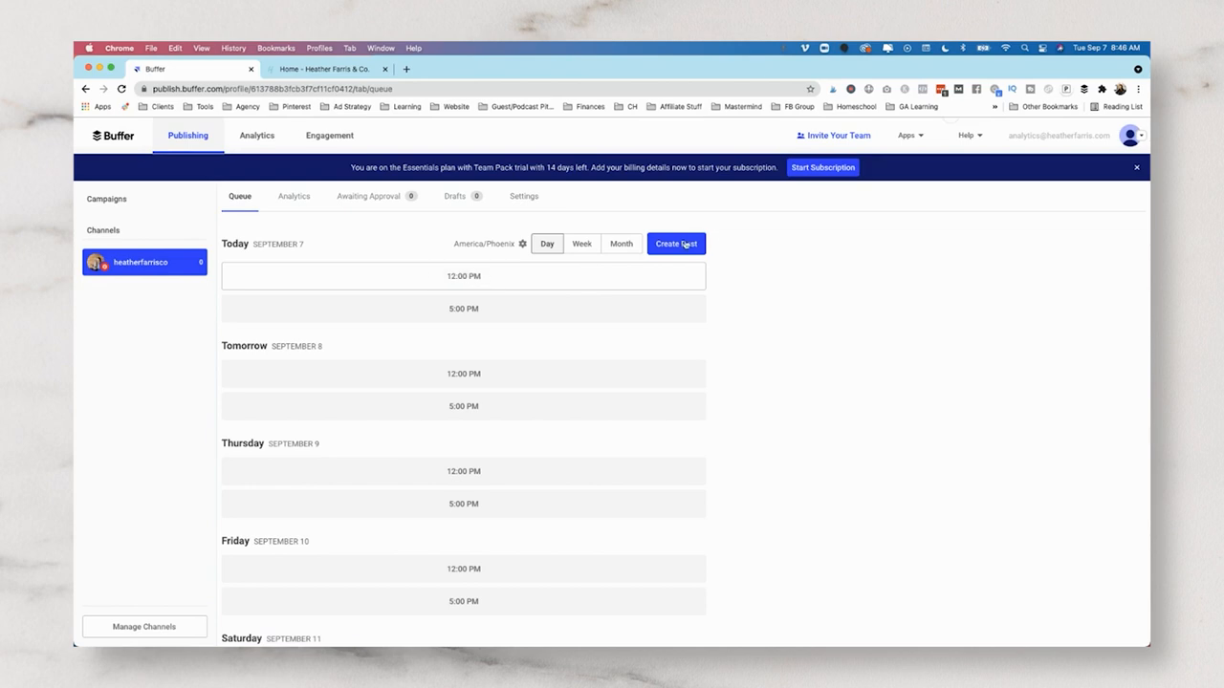
click(676, 244)
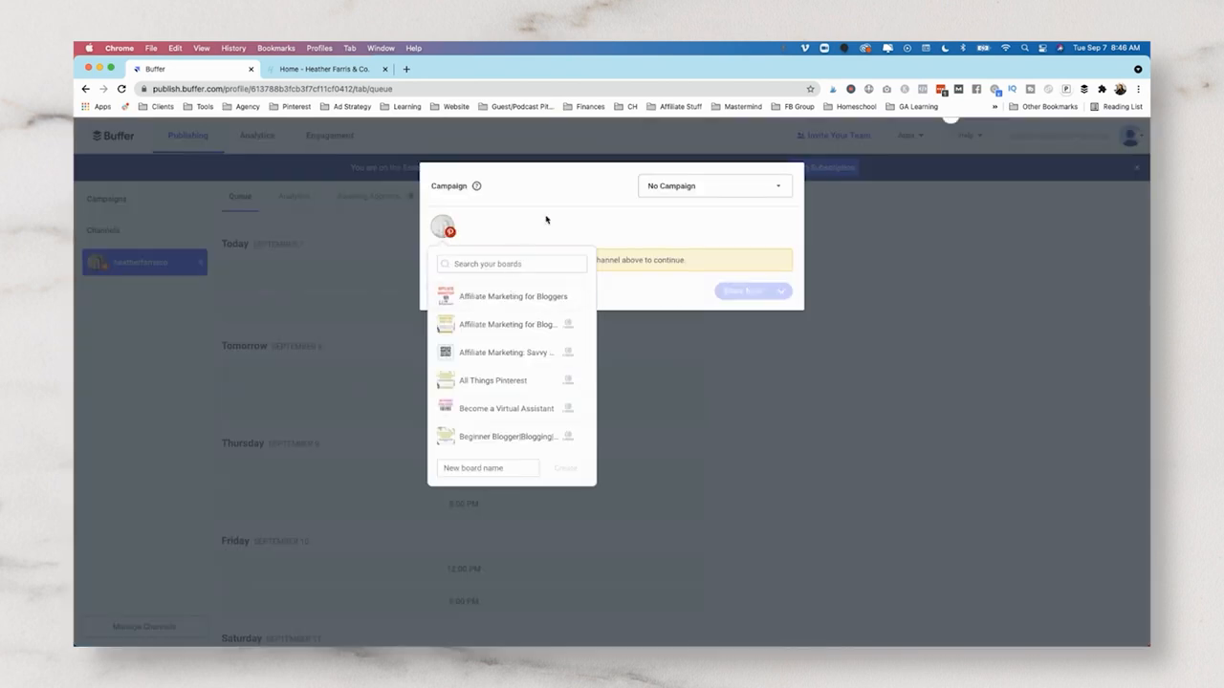
click(326, 68)
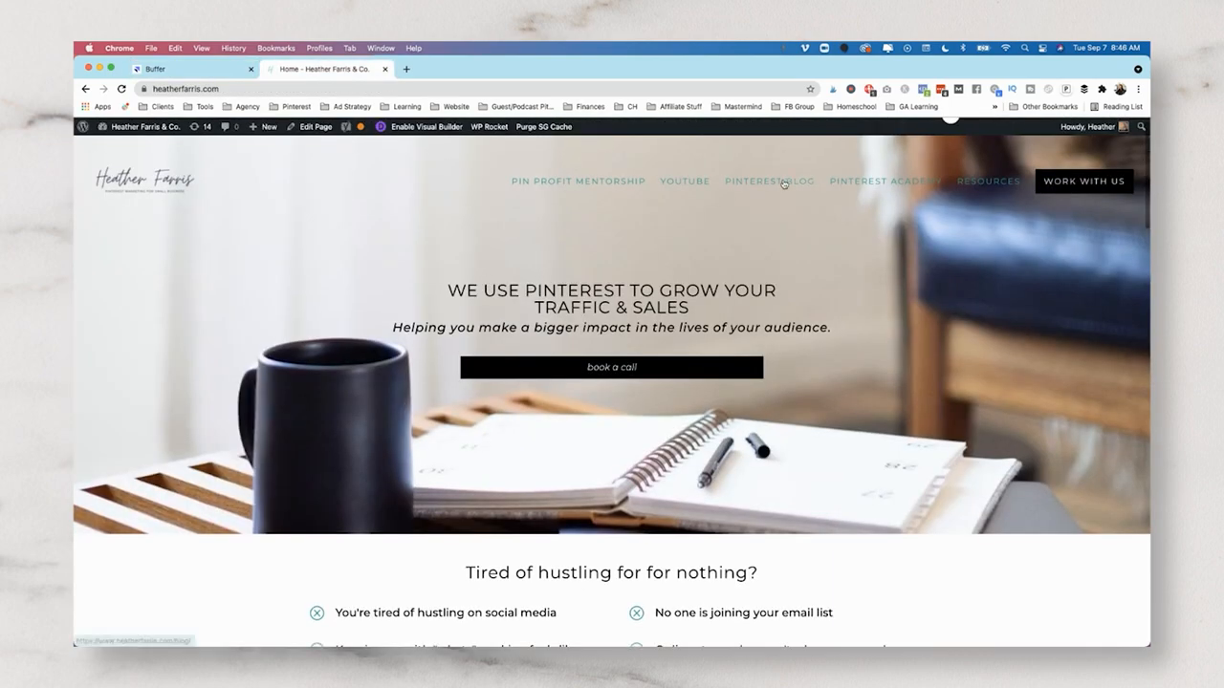
click(769, 180)
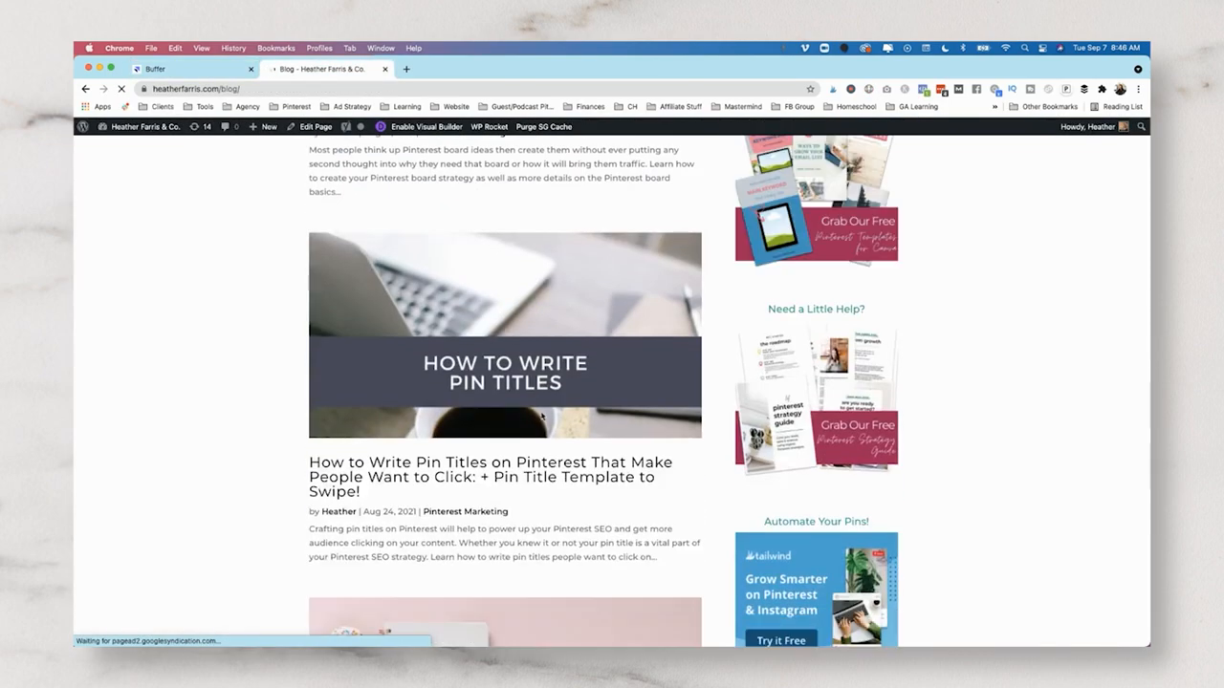
click(489, 478)
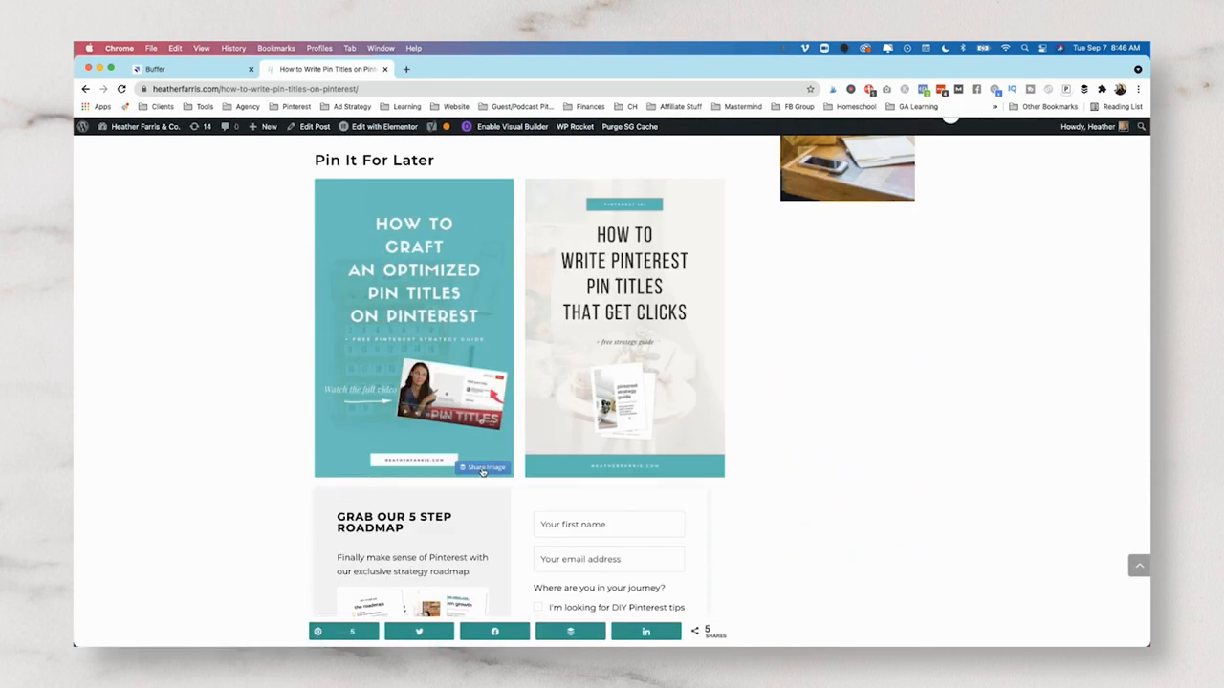
Step: Save the blog post's pin image to Downloads as a JPEG
click(482, 468)
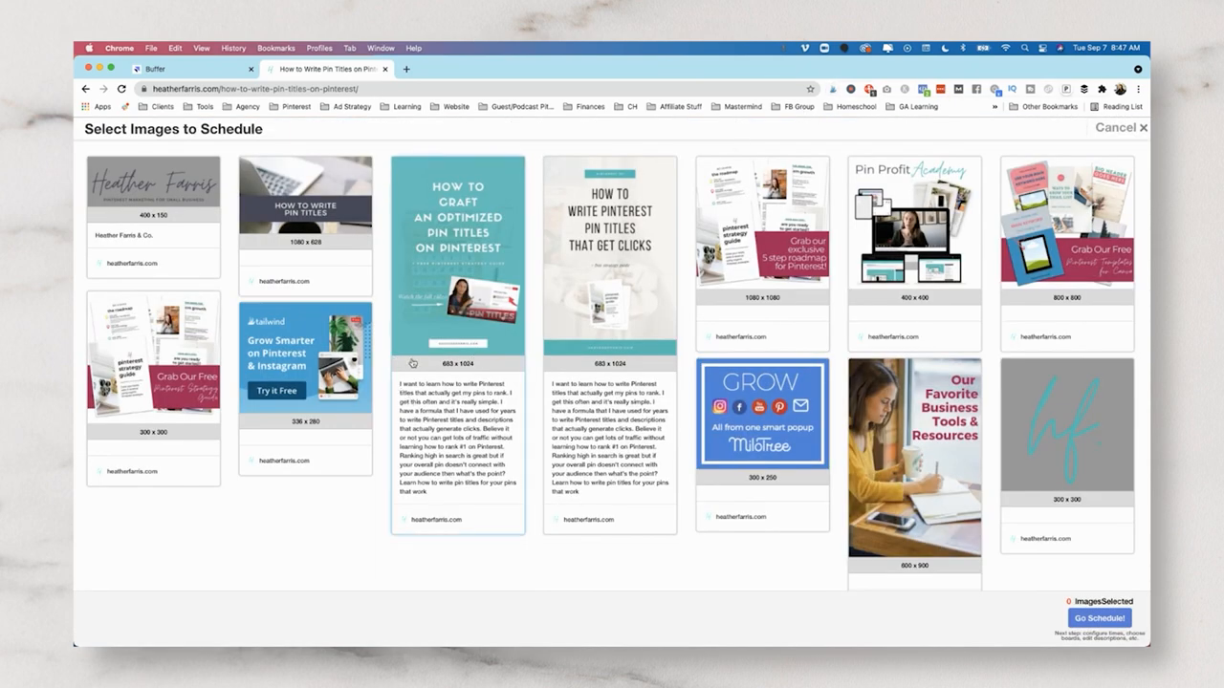
drag(412, 384, 464, 495)
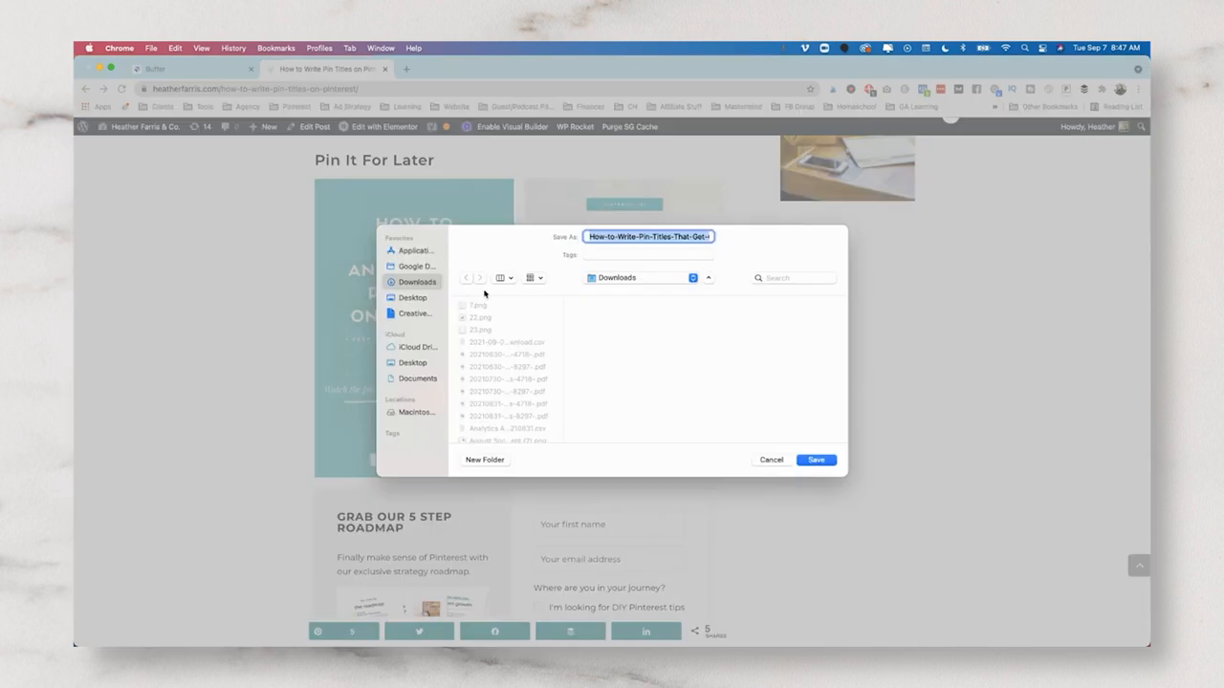
click(815, 460)
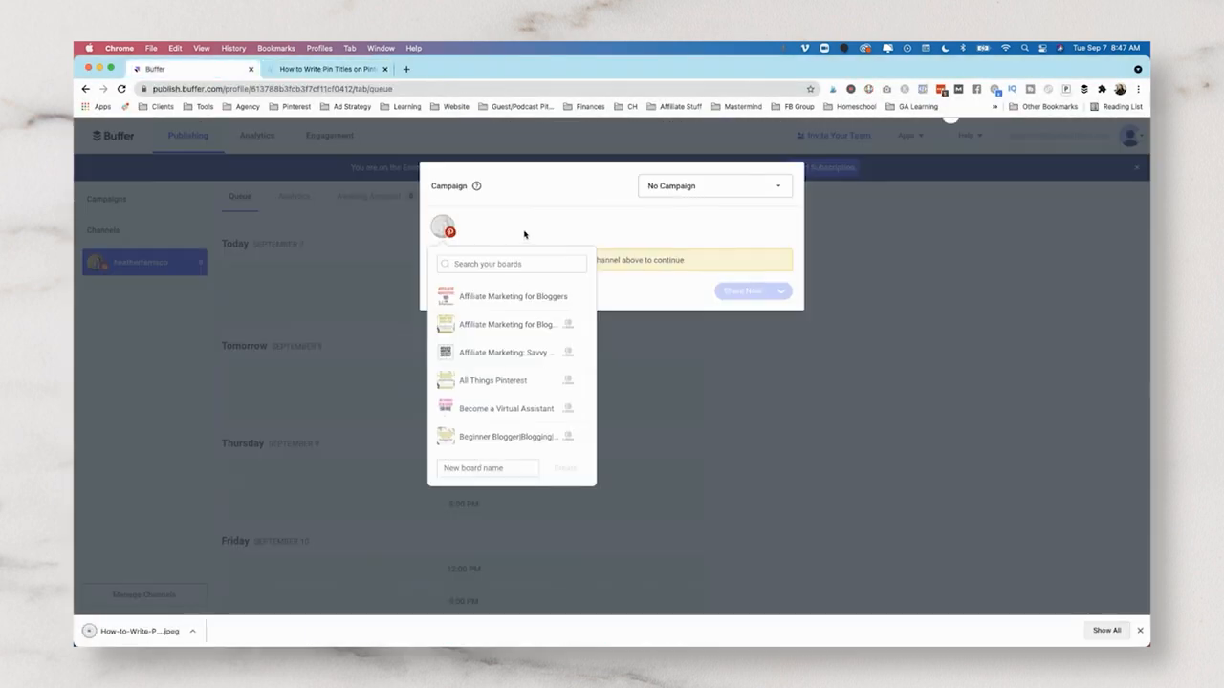
Step: Queue a Pinterest Marketing pin with image, description, title and blog link for 12:00 PM
click(512, 264)
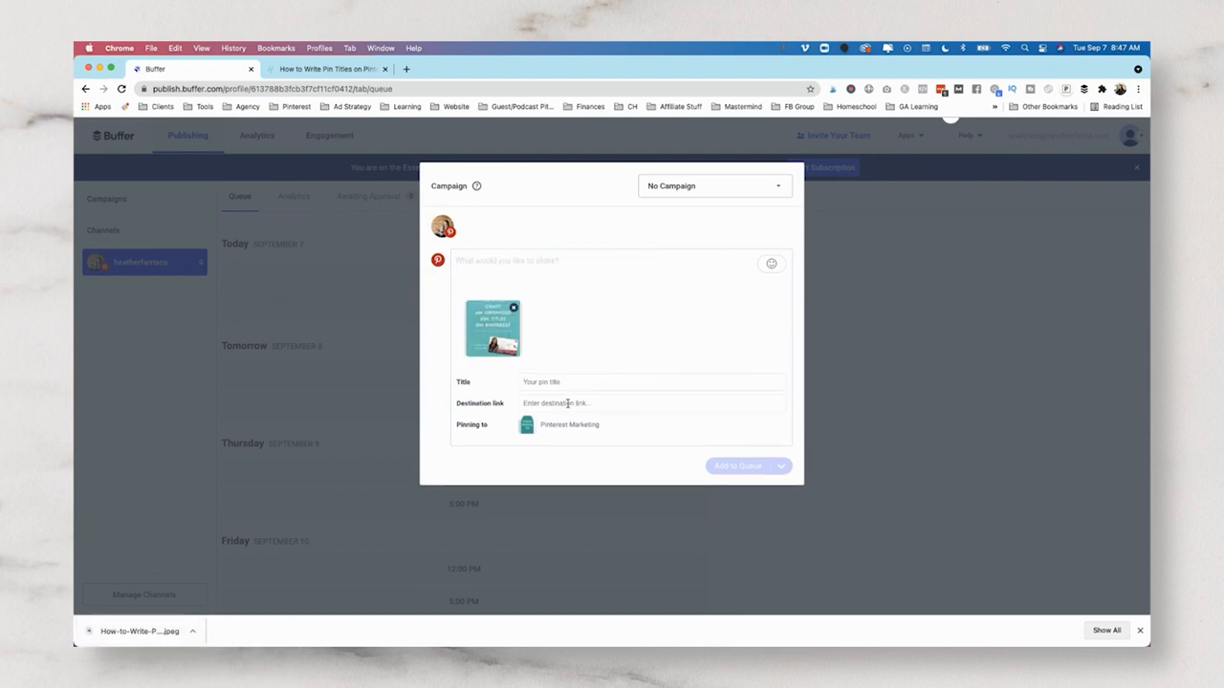
click(526, 264)
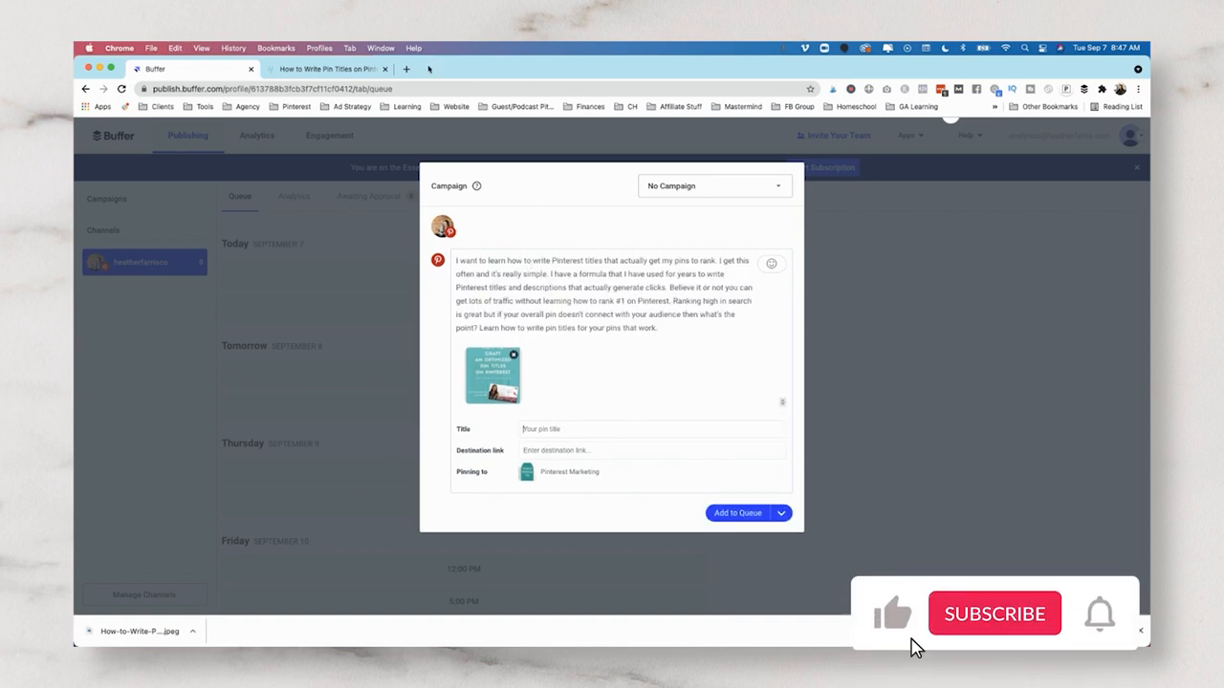
click(326, 68)
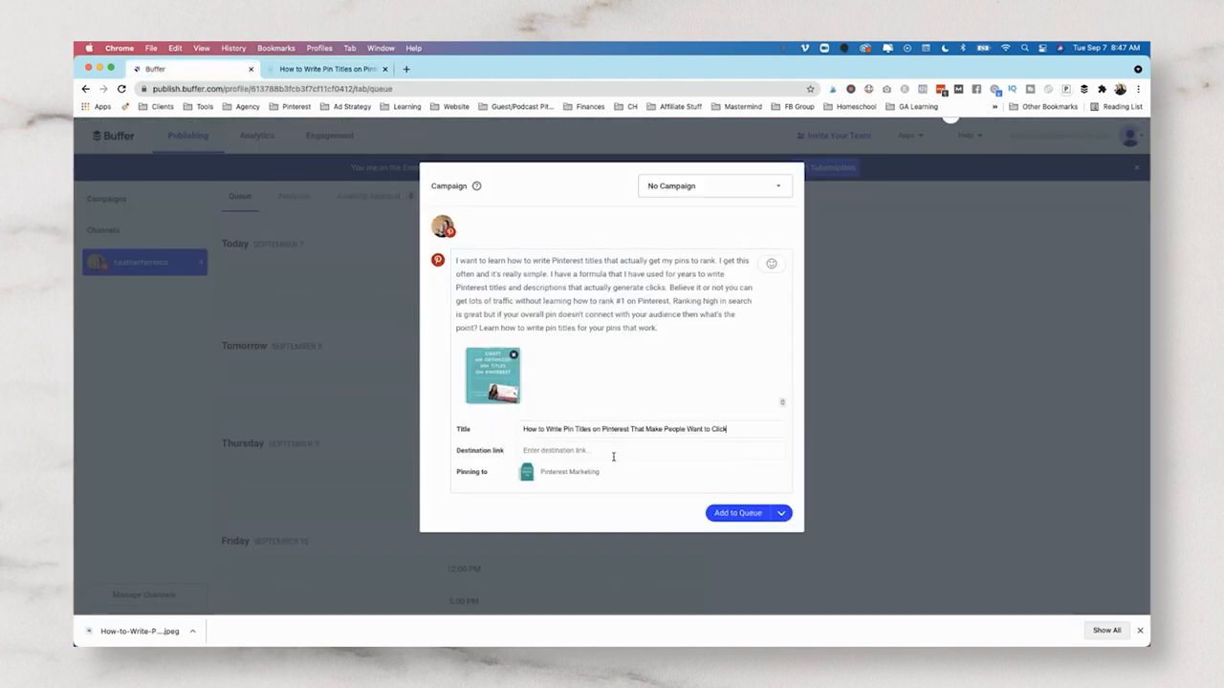
click(325, 68)
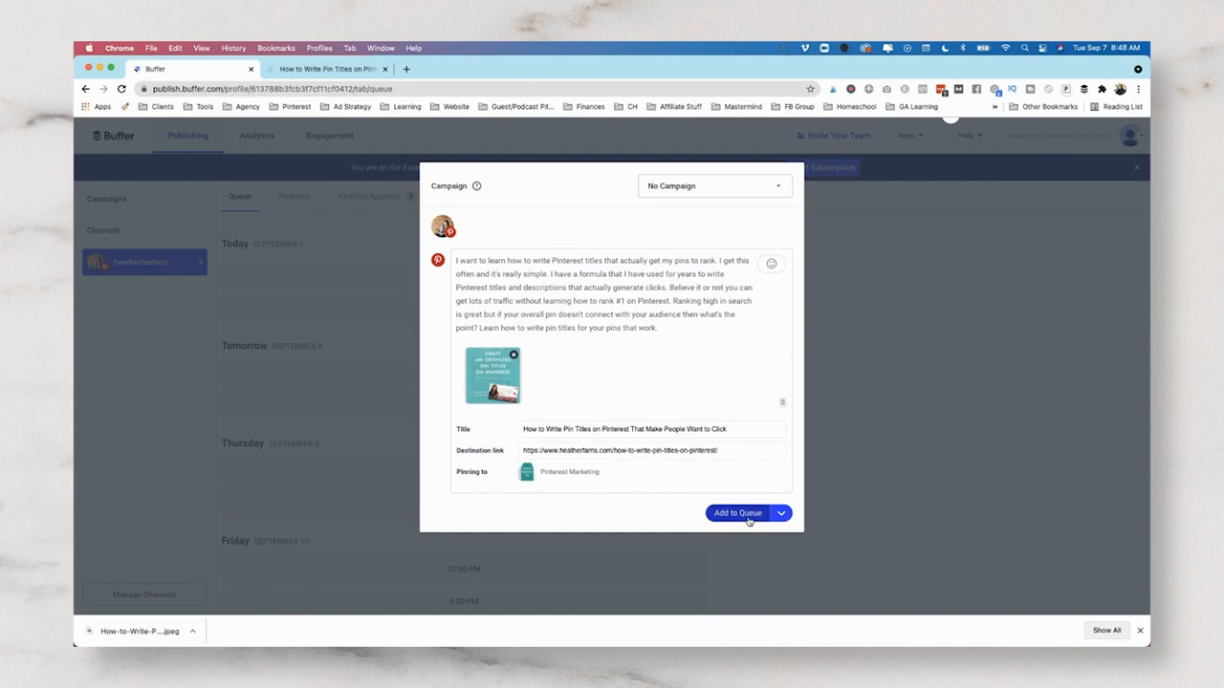
click(738, 513)
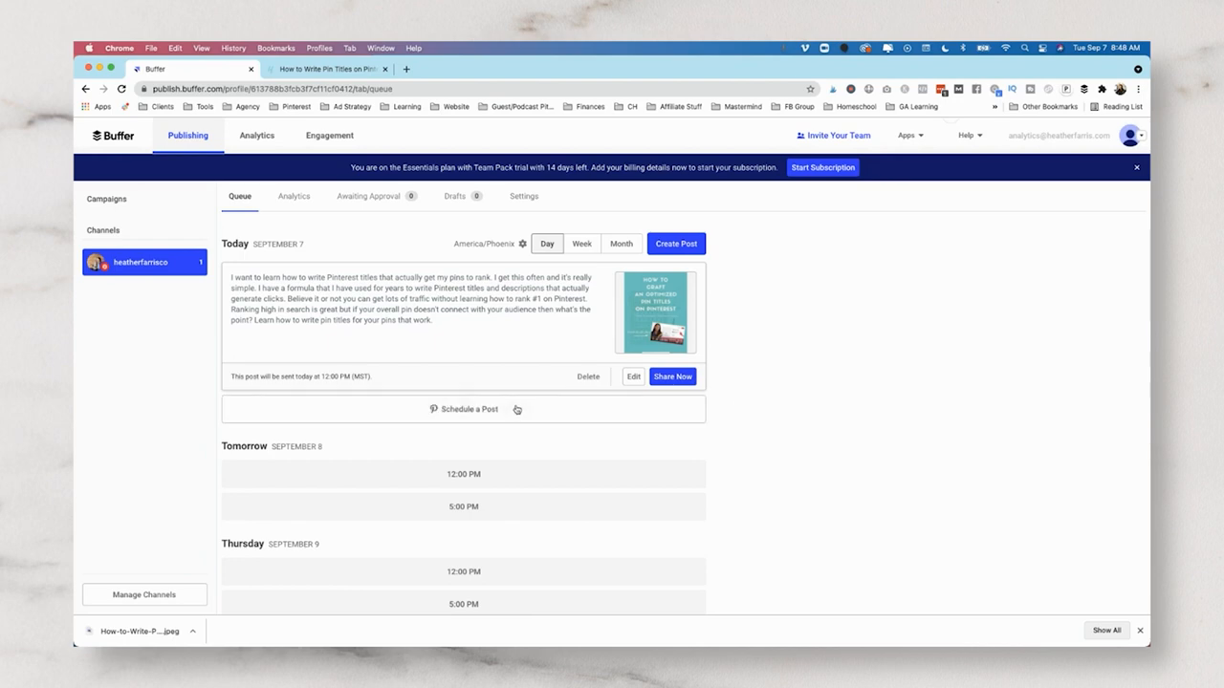
Step: From the blog post, queue a pin to the Pinterest Strategies board via the extension
click(325, 68)
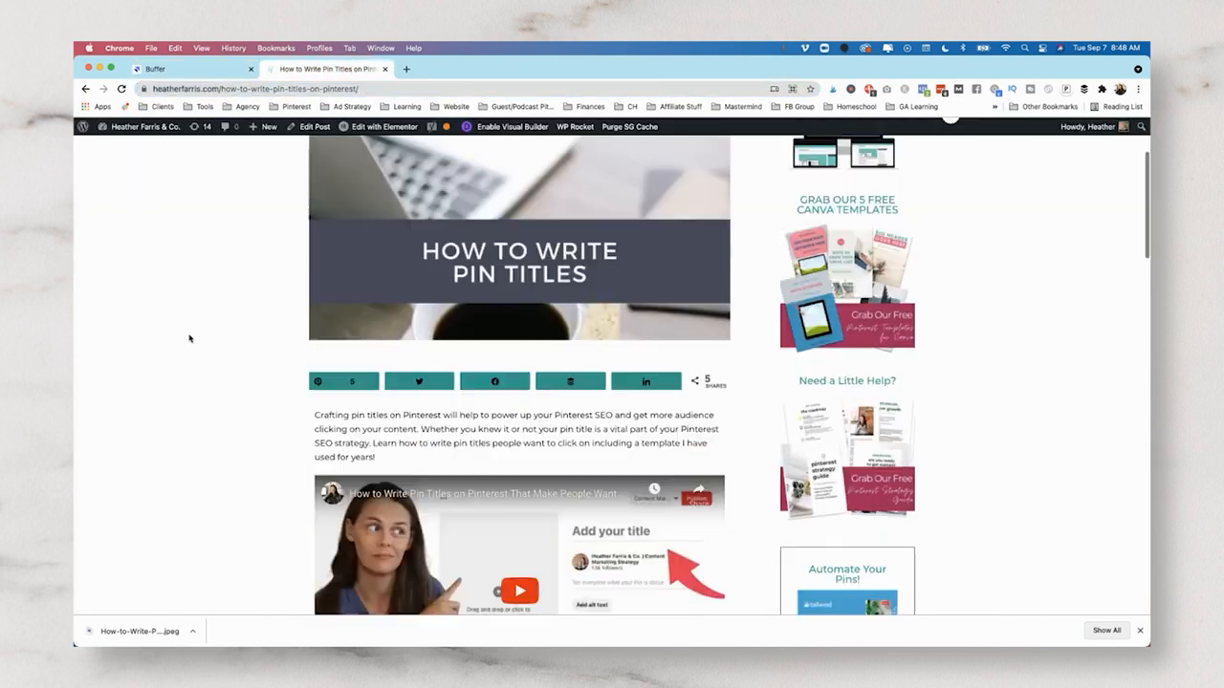
scroll(down, 3)
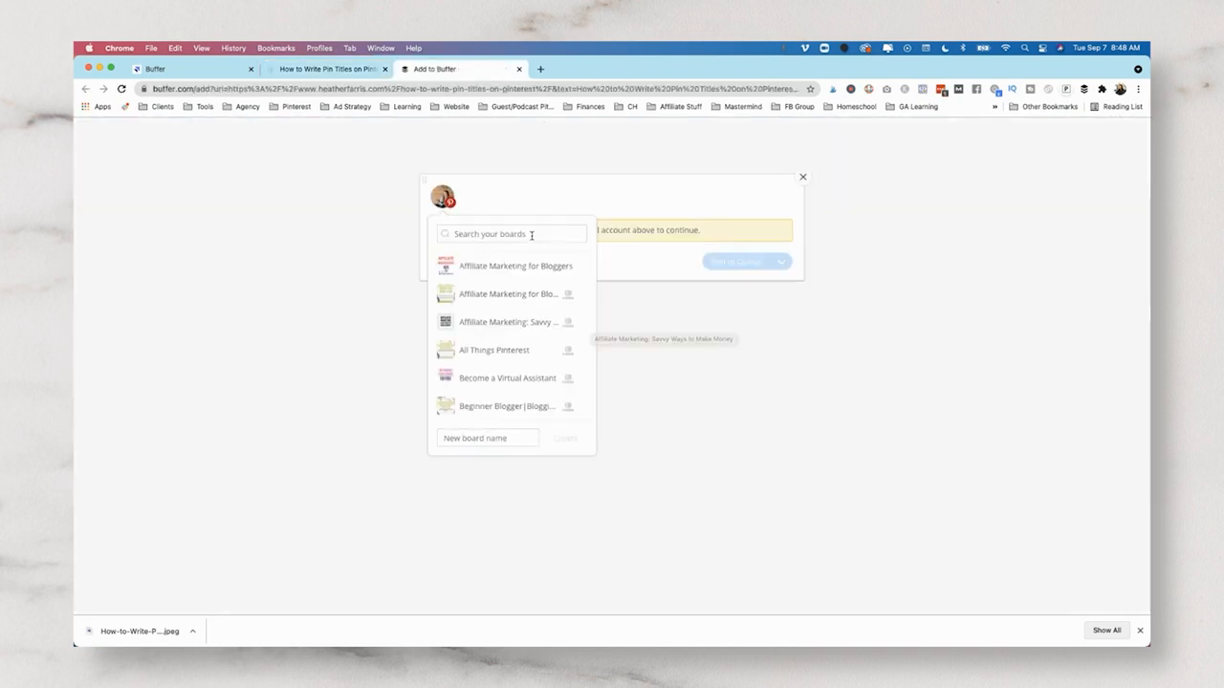
text(strategy)
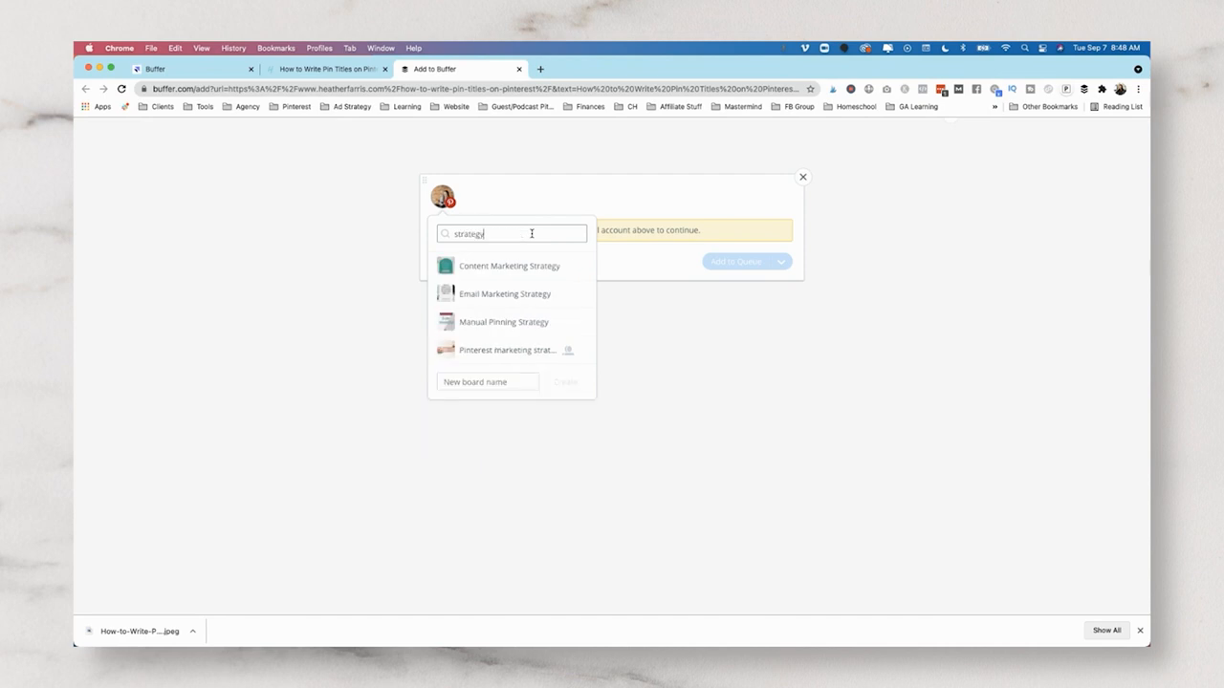
click(504, 323)
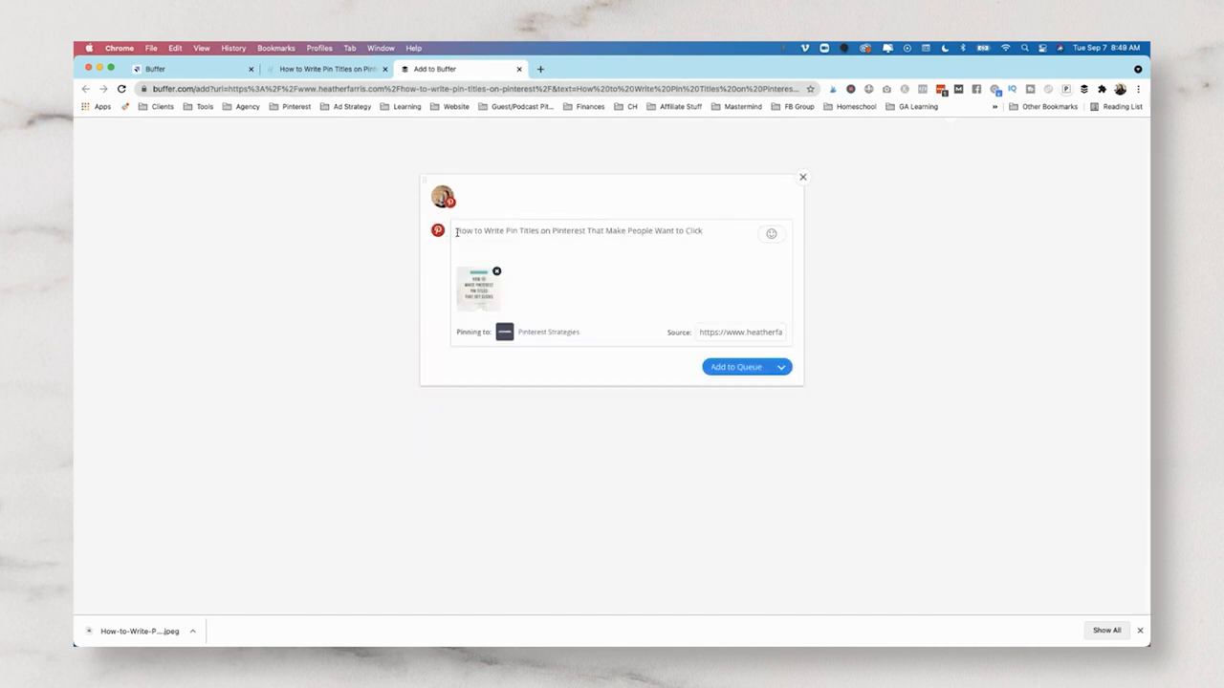
click(781, 367)
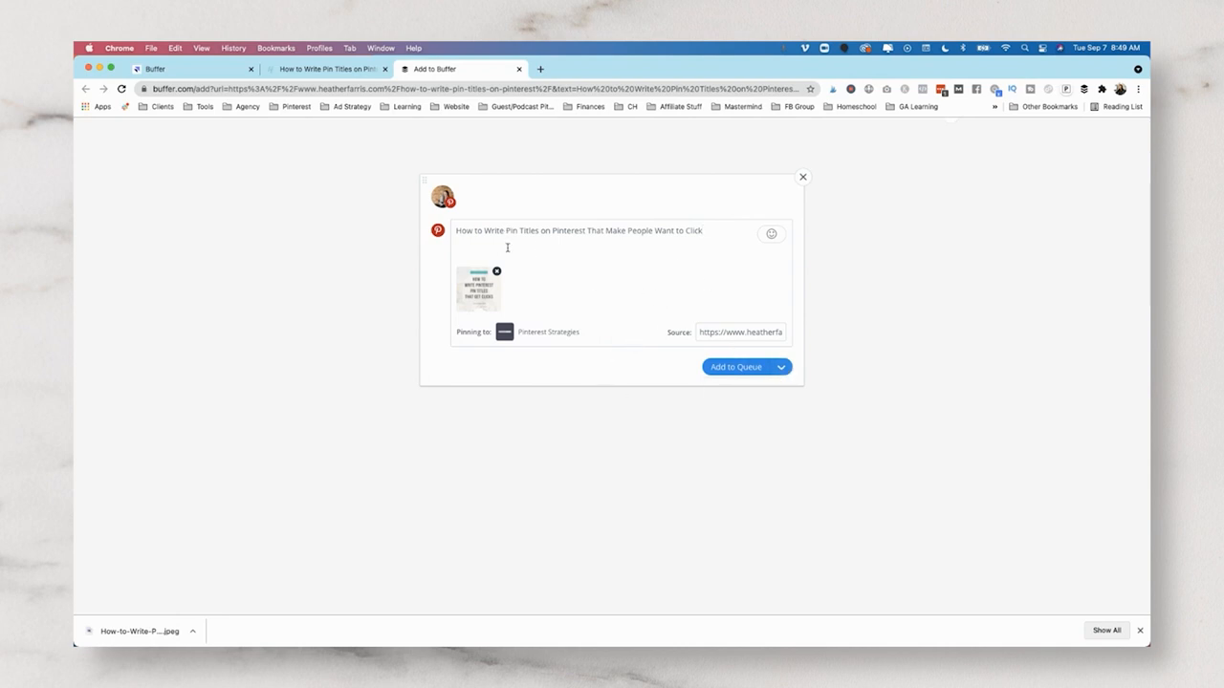
mouse_move(663, 216)
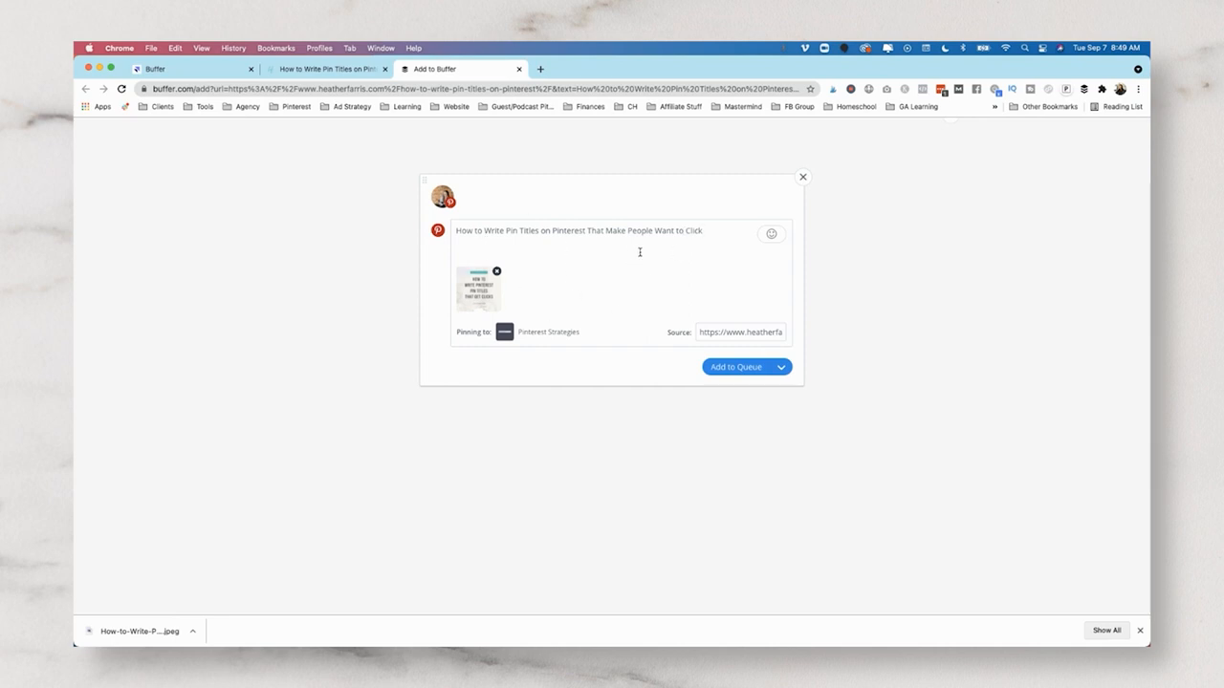
click(746, 366)
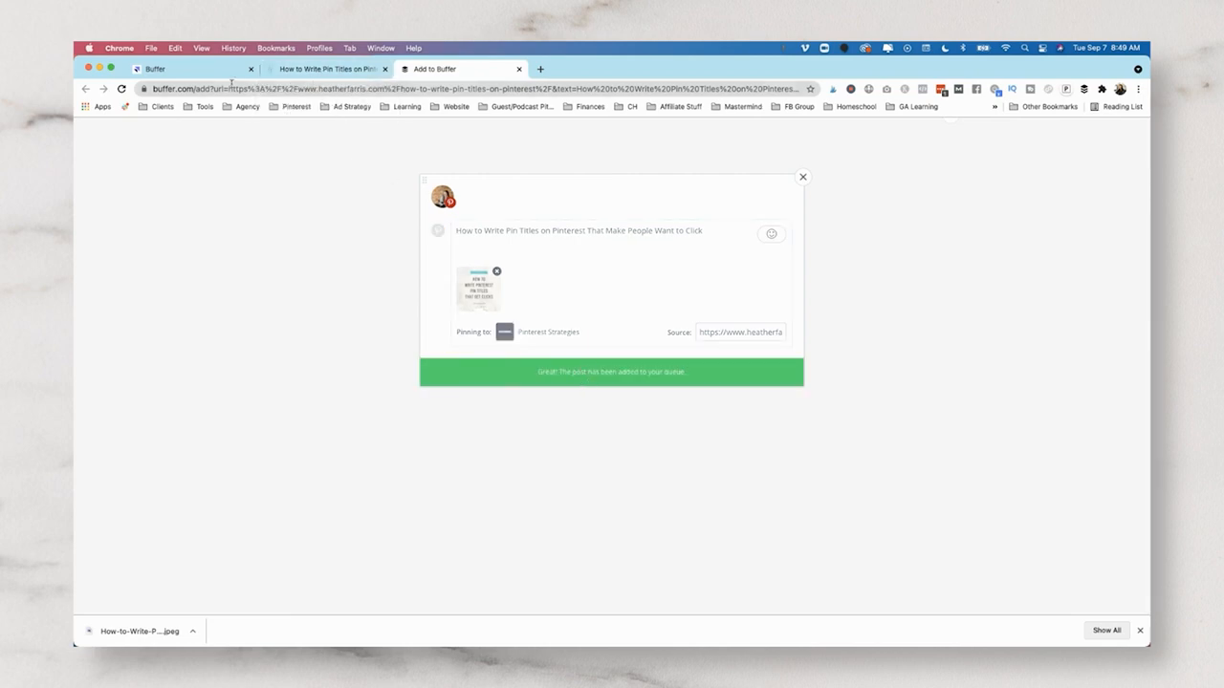
Step: Back in the Buffer queue, open the first scheduled pin's editor and discard it
click(802, 177)
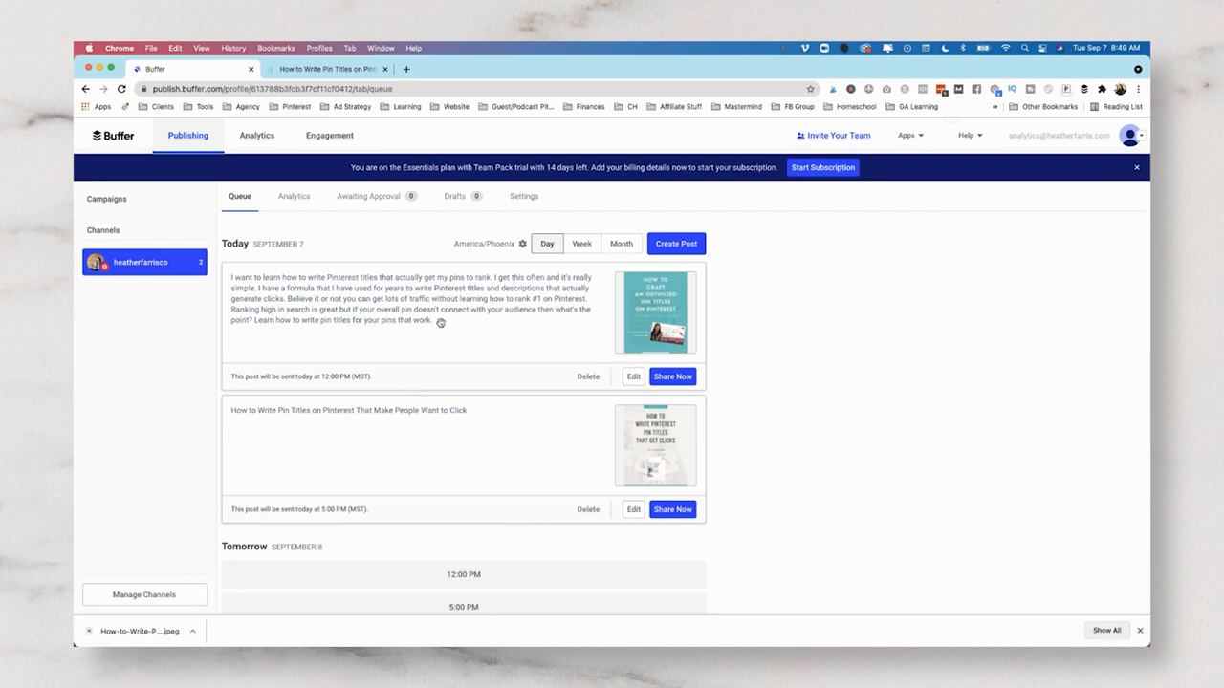
click(633, 376)
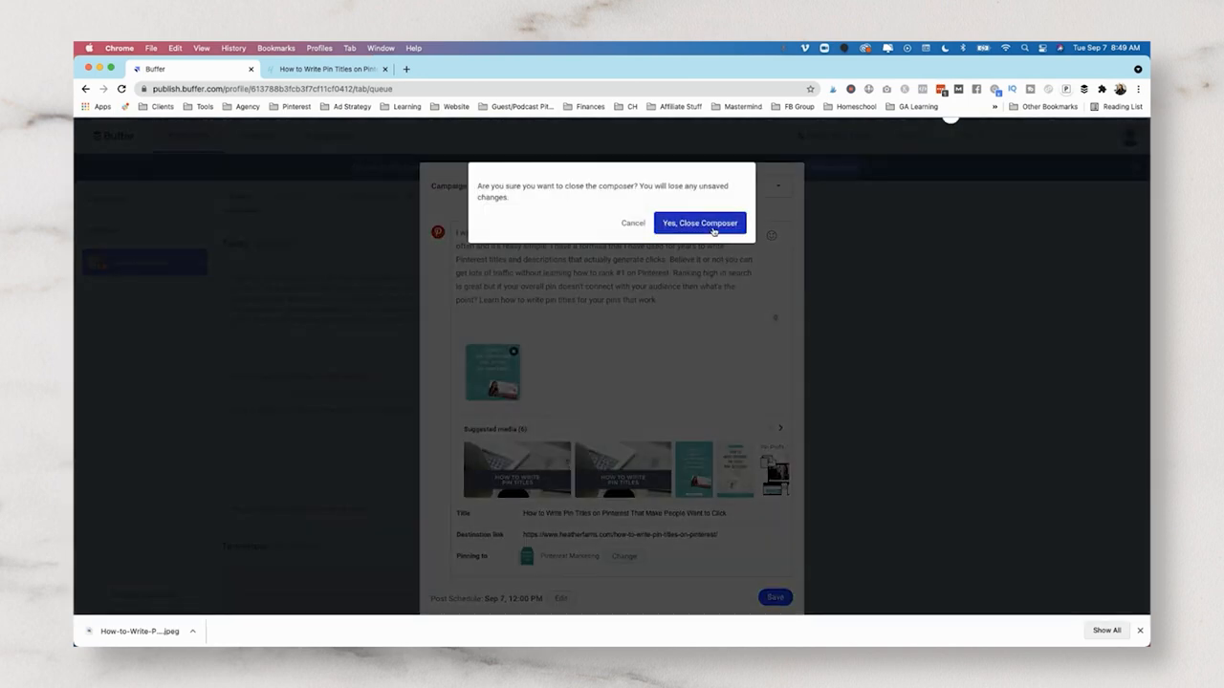
click(699, 222)
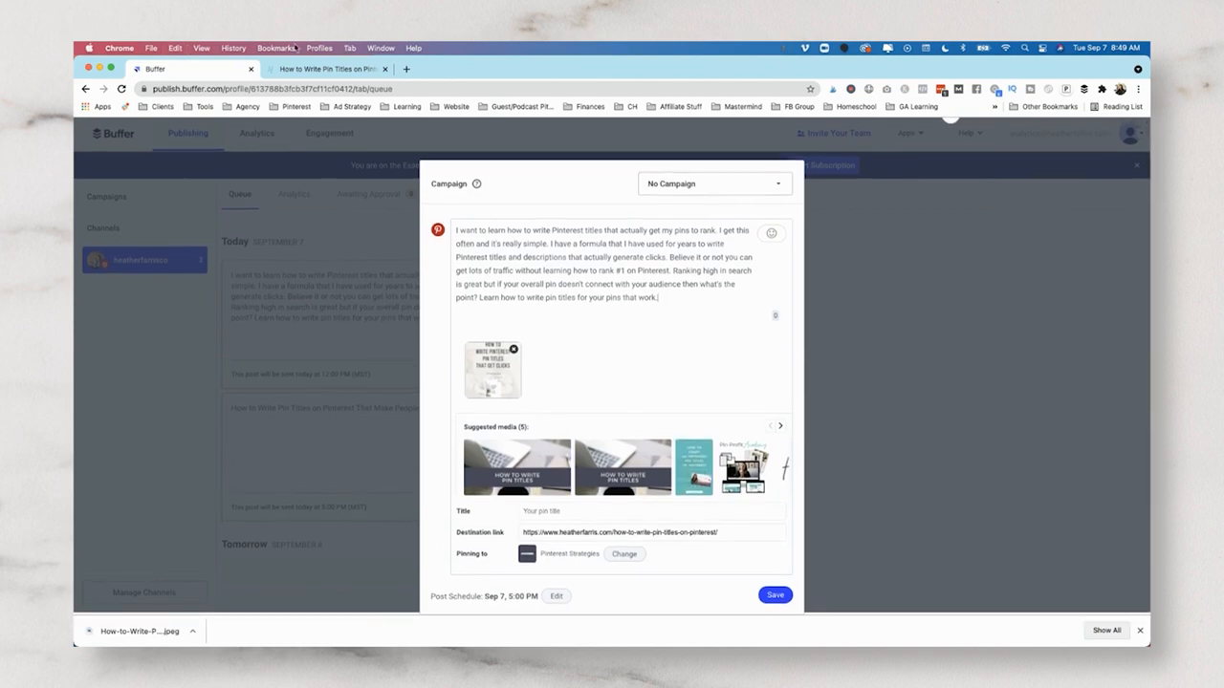
Step: Copy the article headline into the 5:00 PM pin's title and save it
click(325, 69)
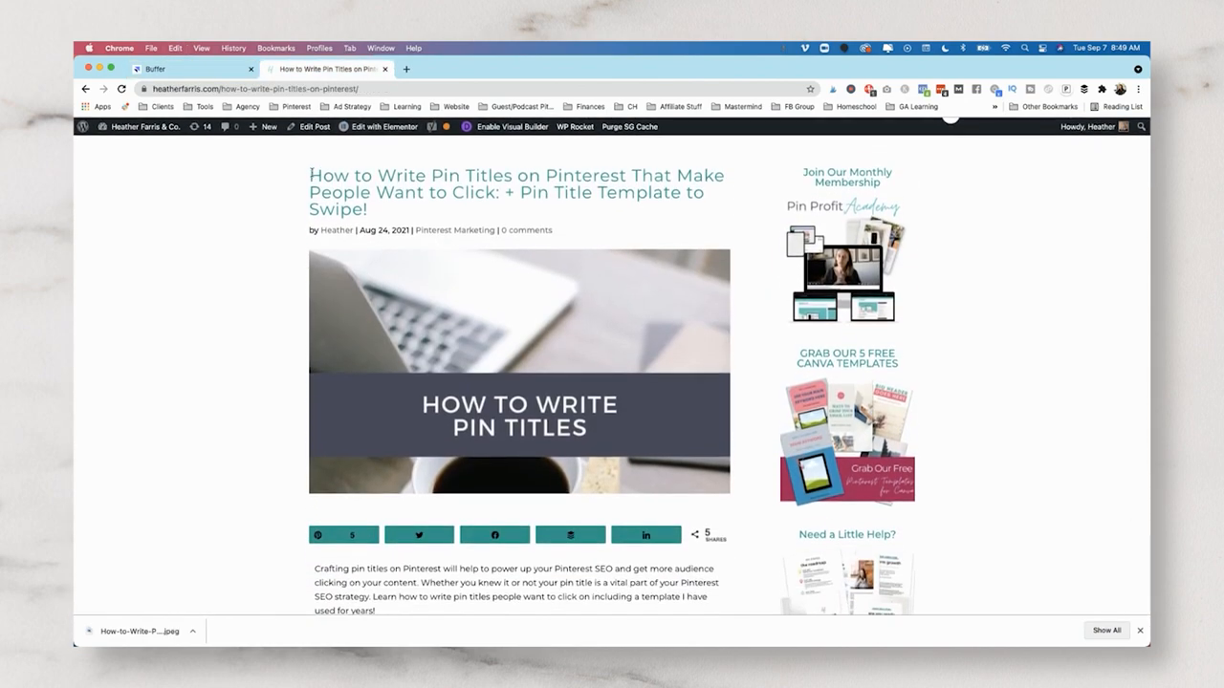
drag(309, 175, 496, 192)
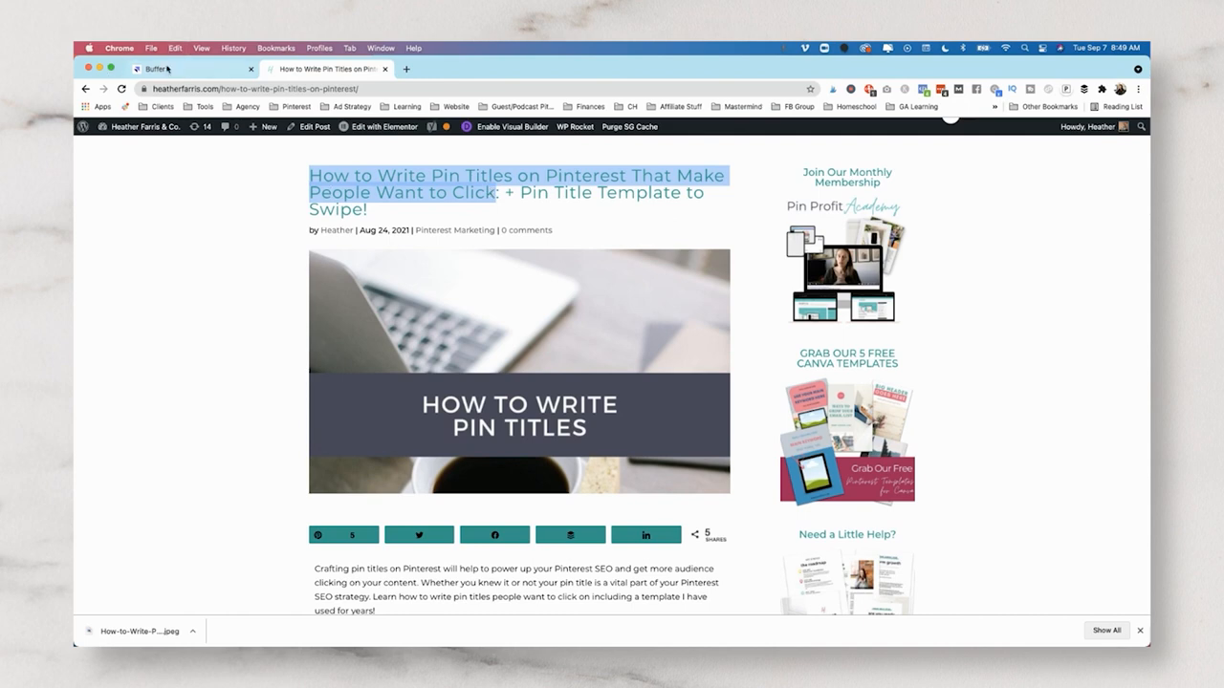
click(177, 68)
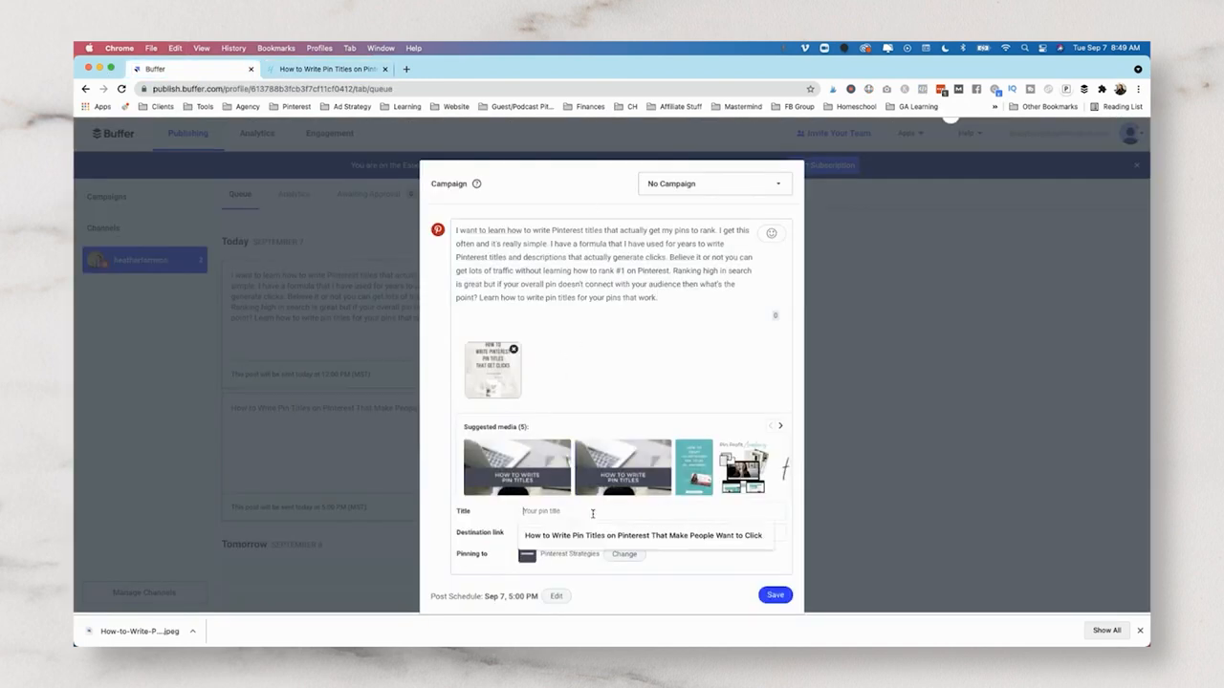
click(643, 535)
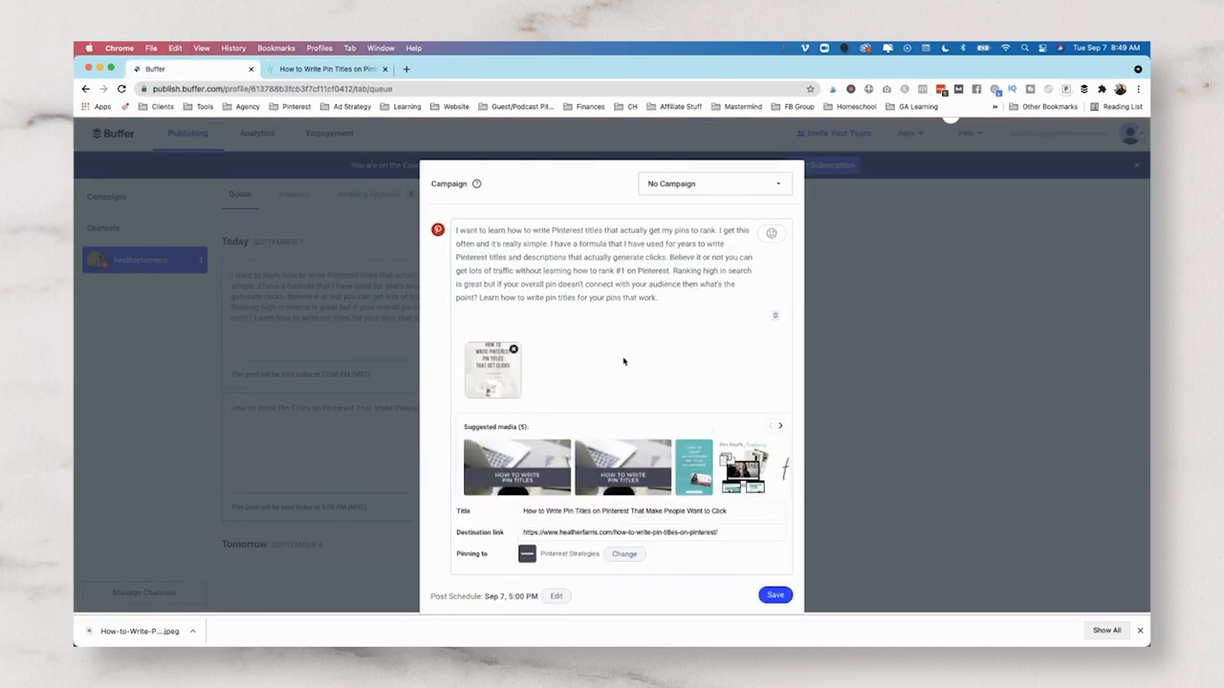
click(775, 595)
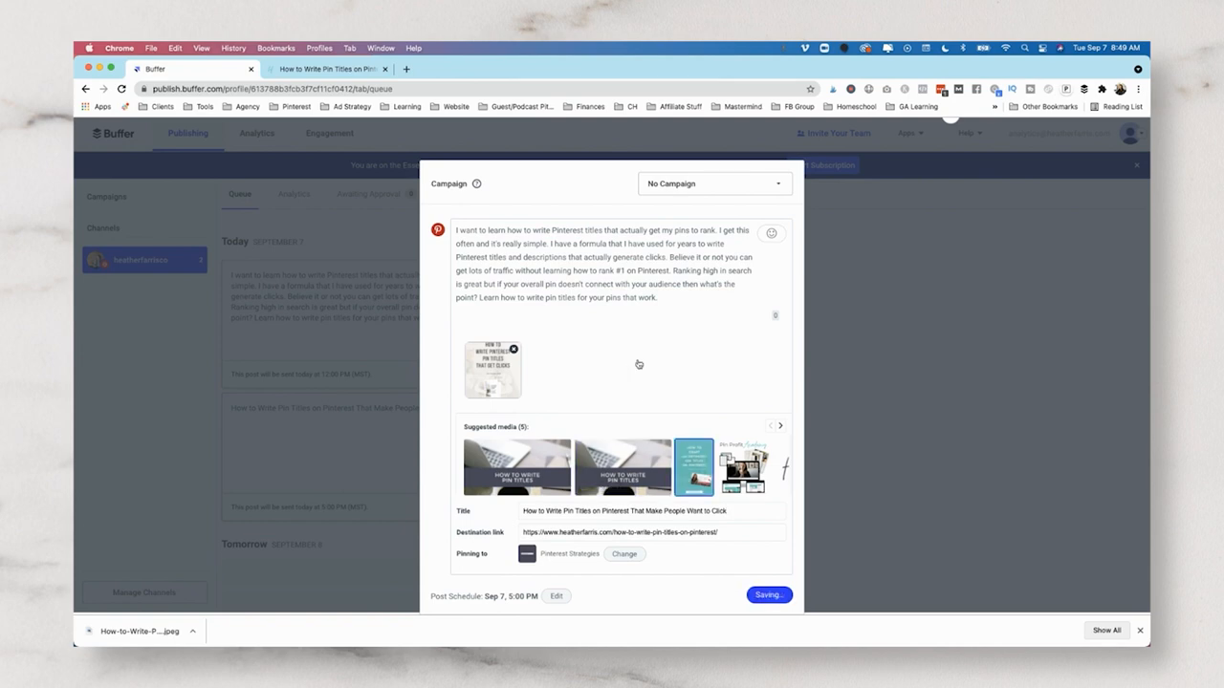
click(768, 595)
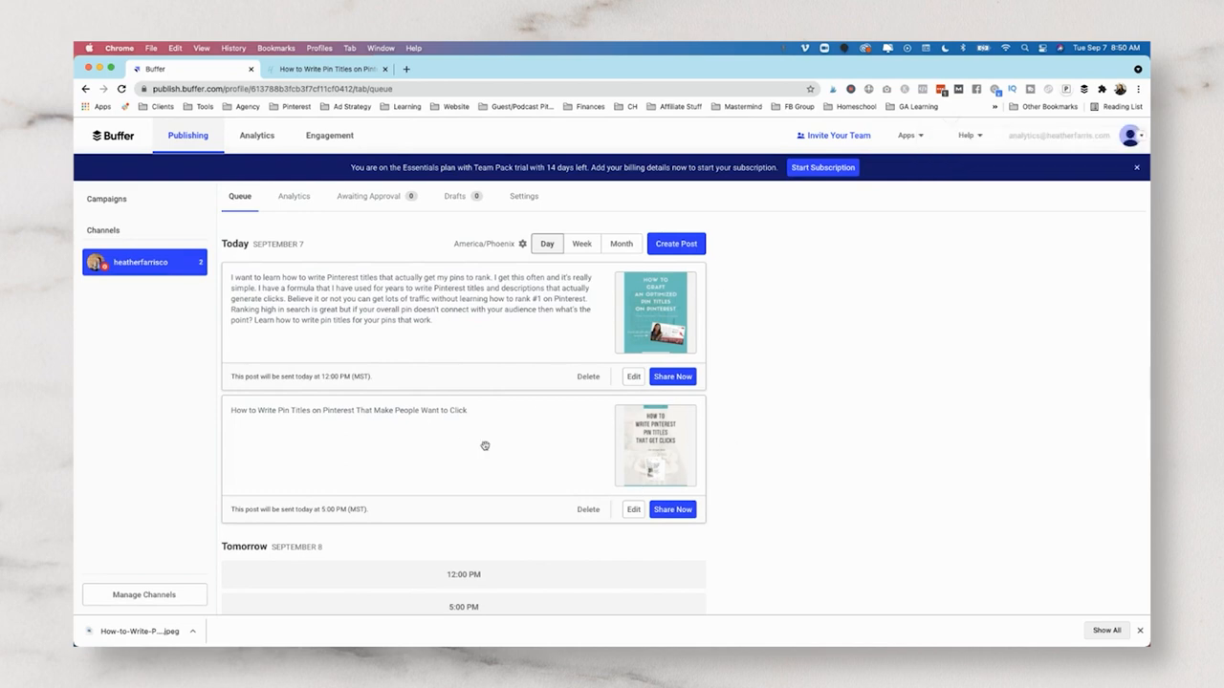
mouse_move(726, 441)
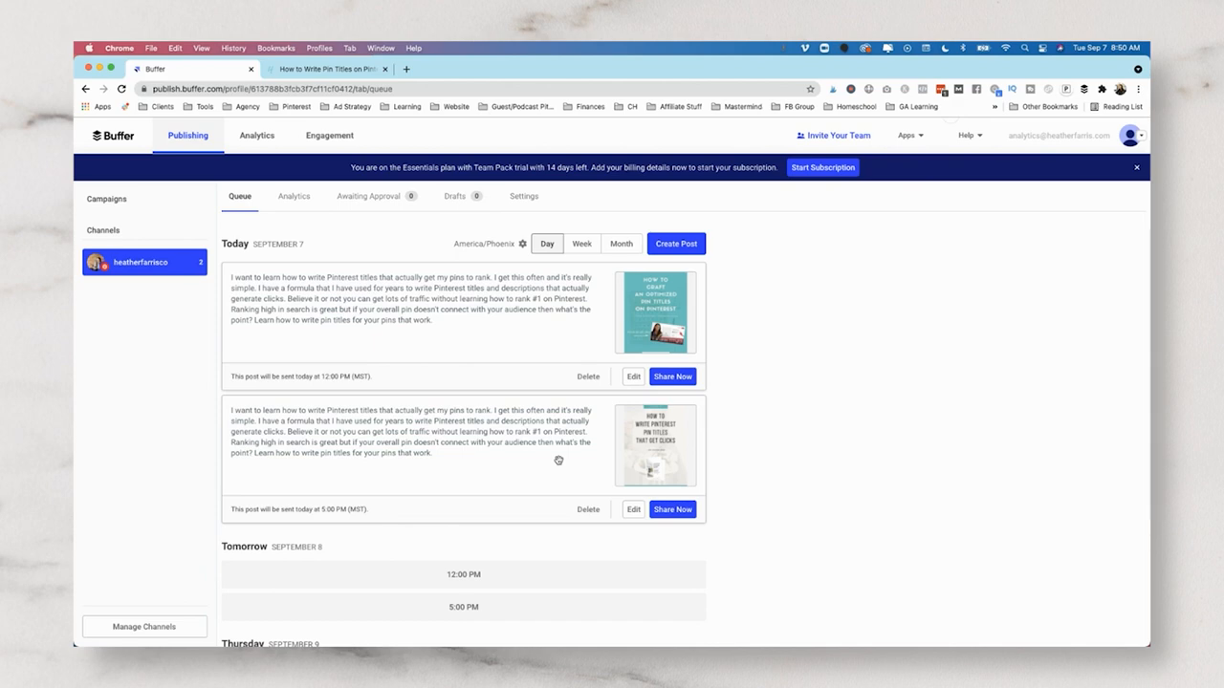
mouse_move(560, 442)
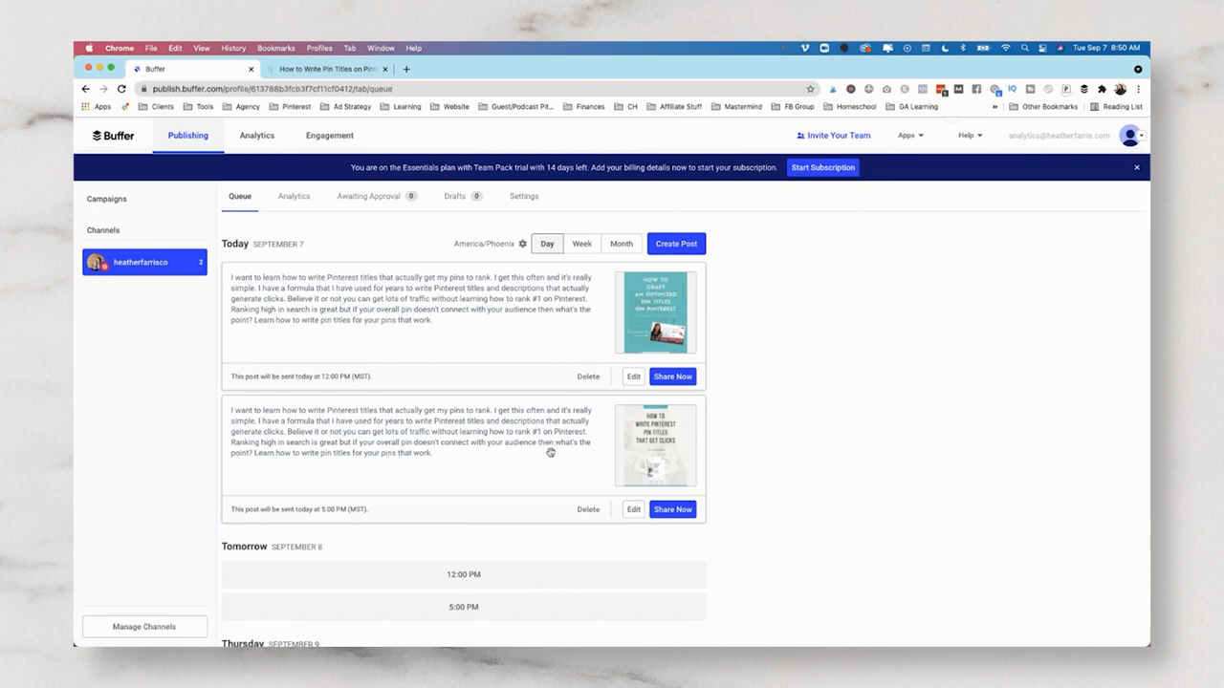
mouse_move(785, 419)
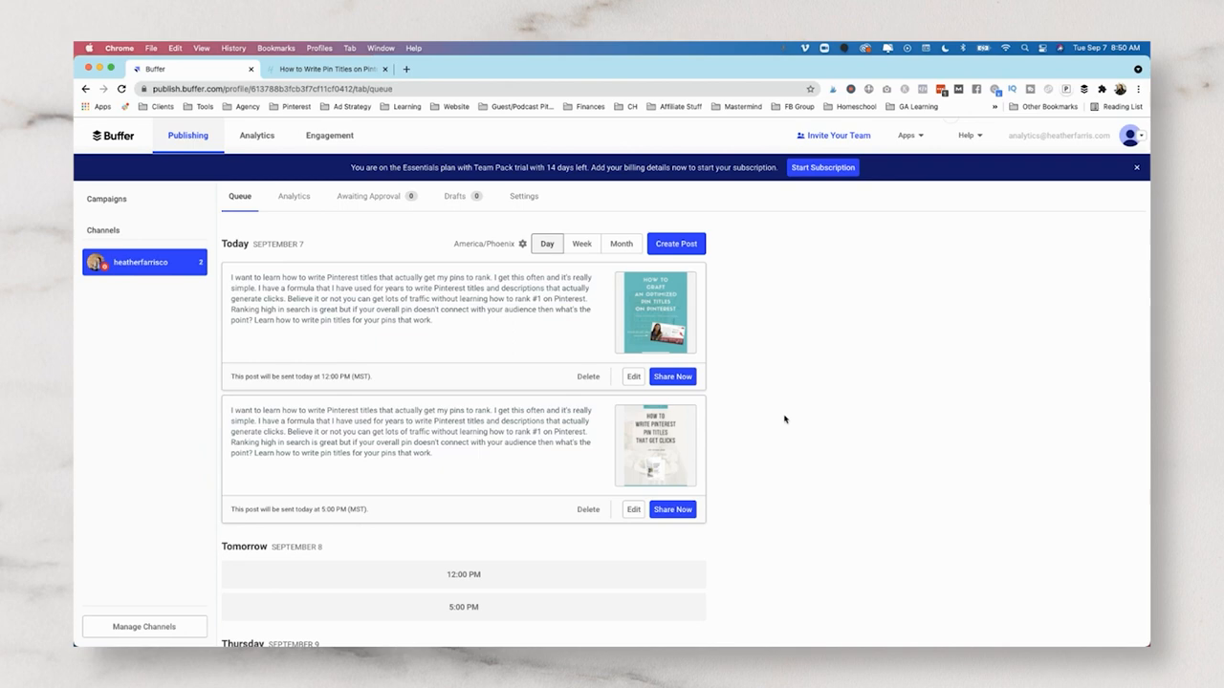
mouse_move(775, 430)
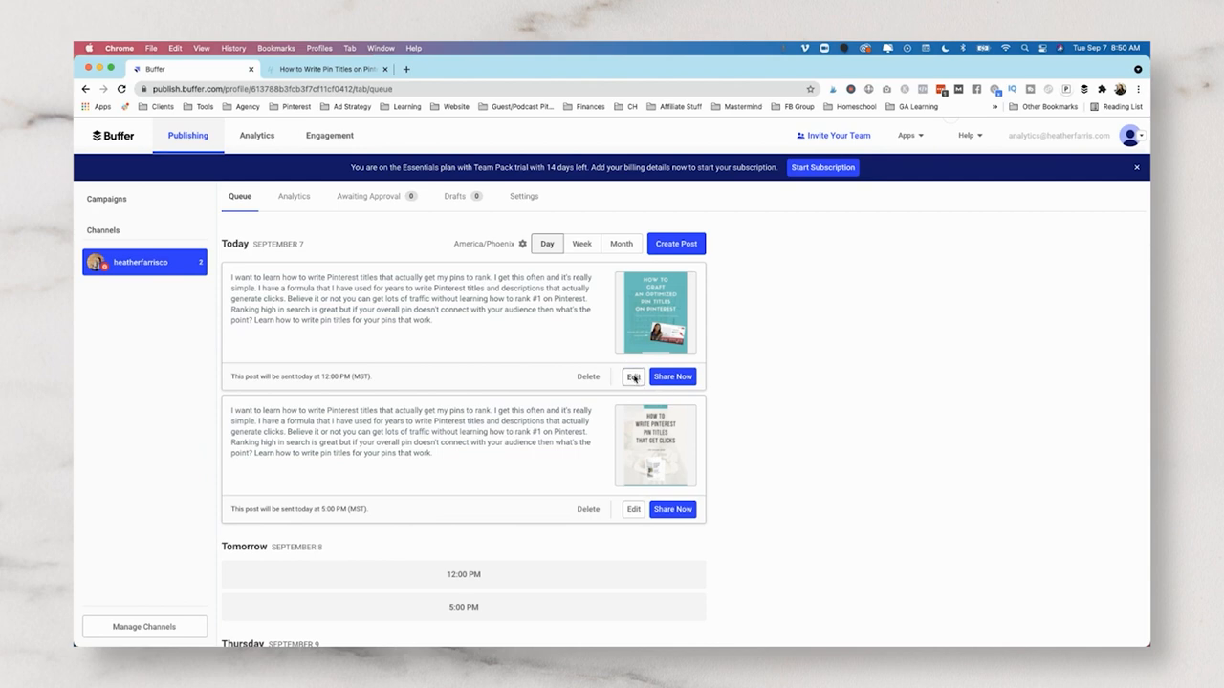
Step: Reopen the 12:00 PM Pinterest pin and re-save it unchanged
click(633, 376)
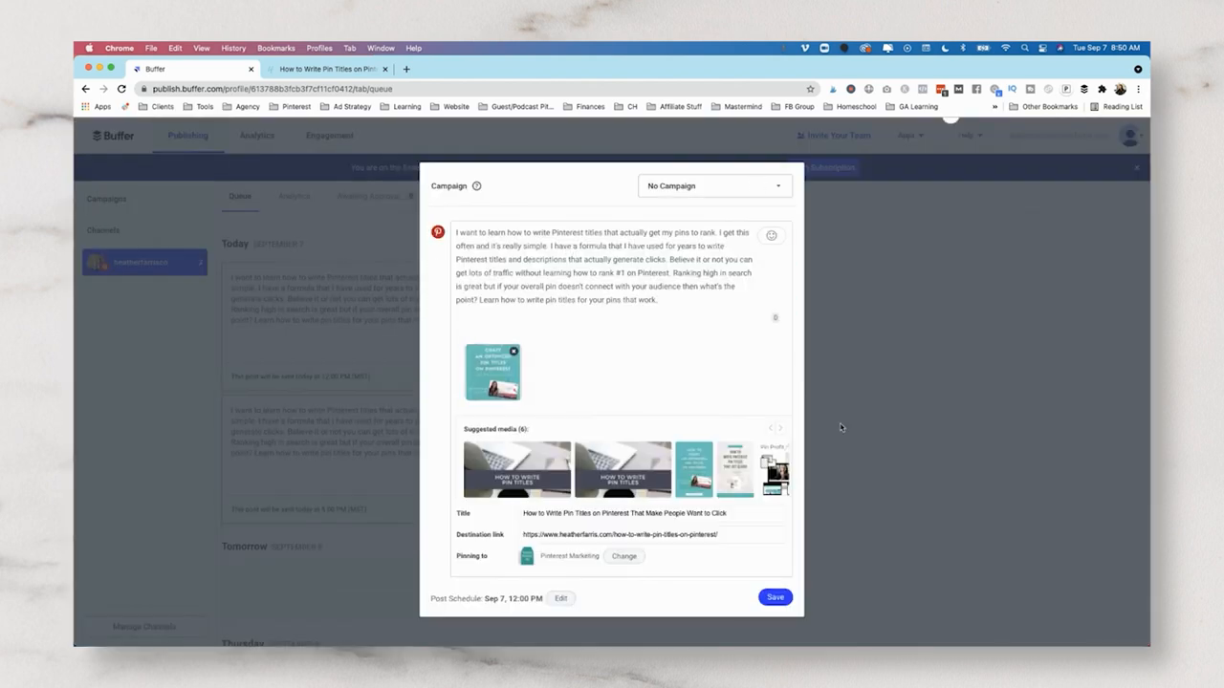
click(774, 596)
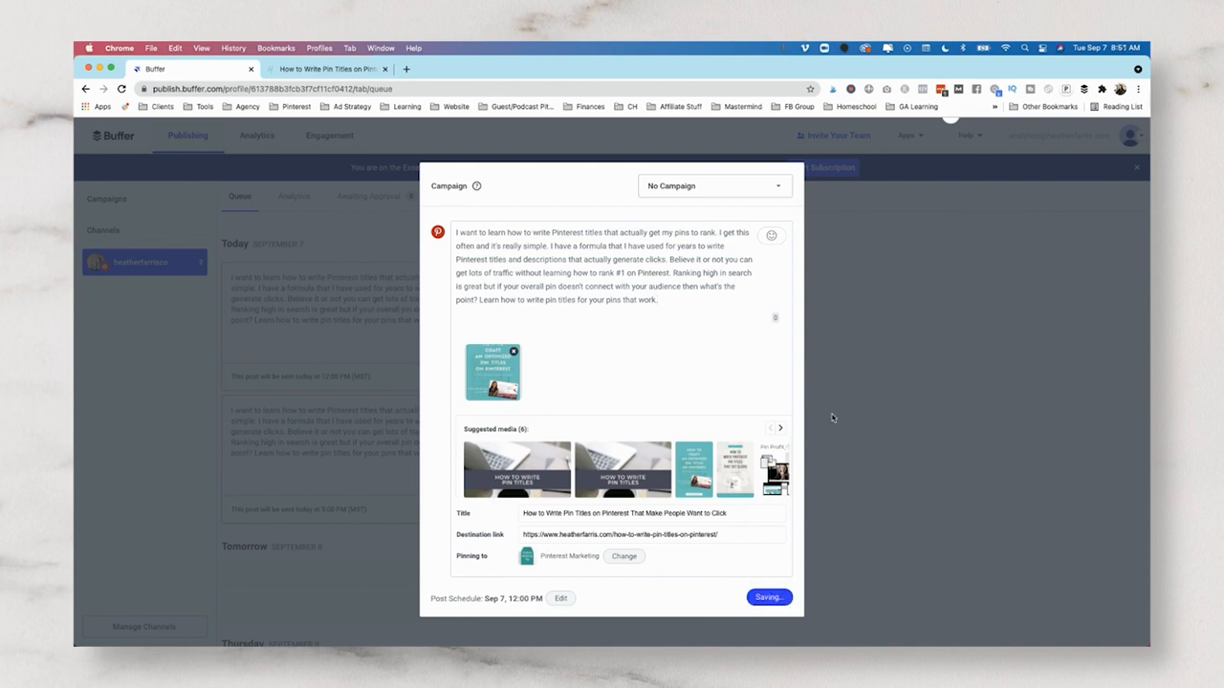
click(769, 597)
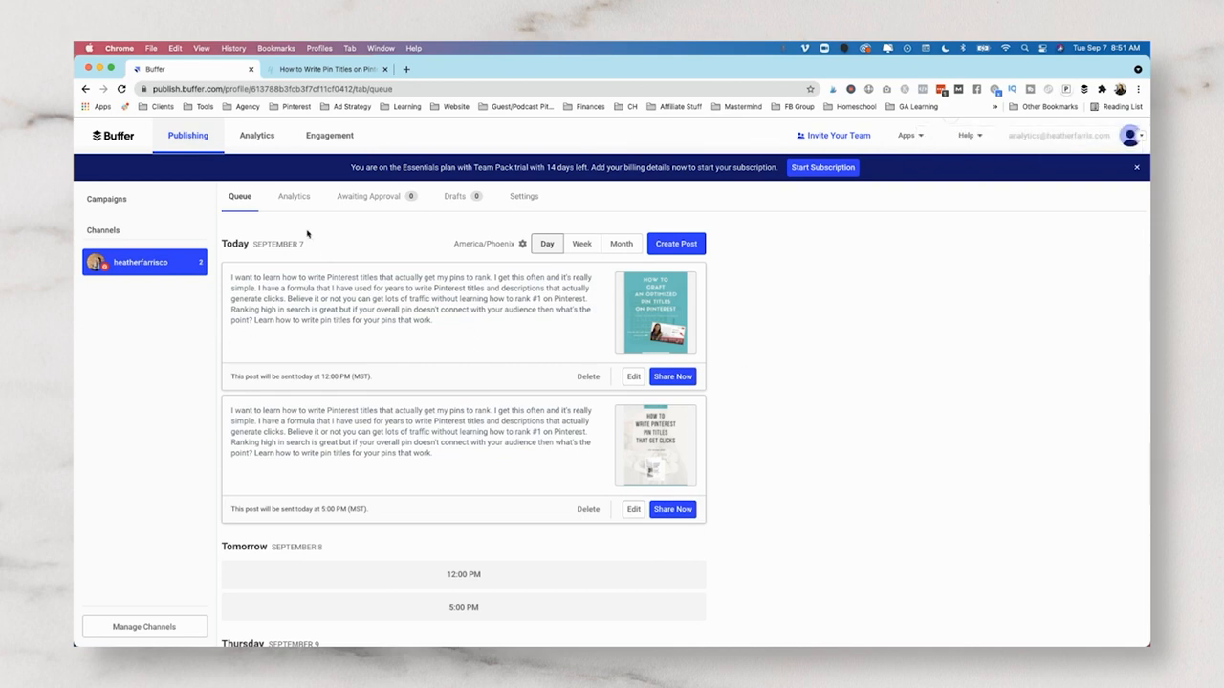
Step: Switch to the Analytics tab in Buffer's top navigation
click(256, 135)
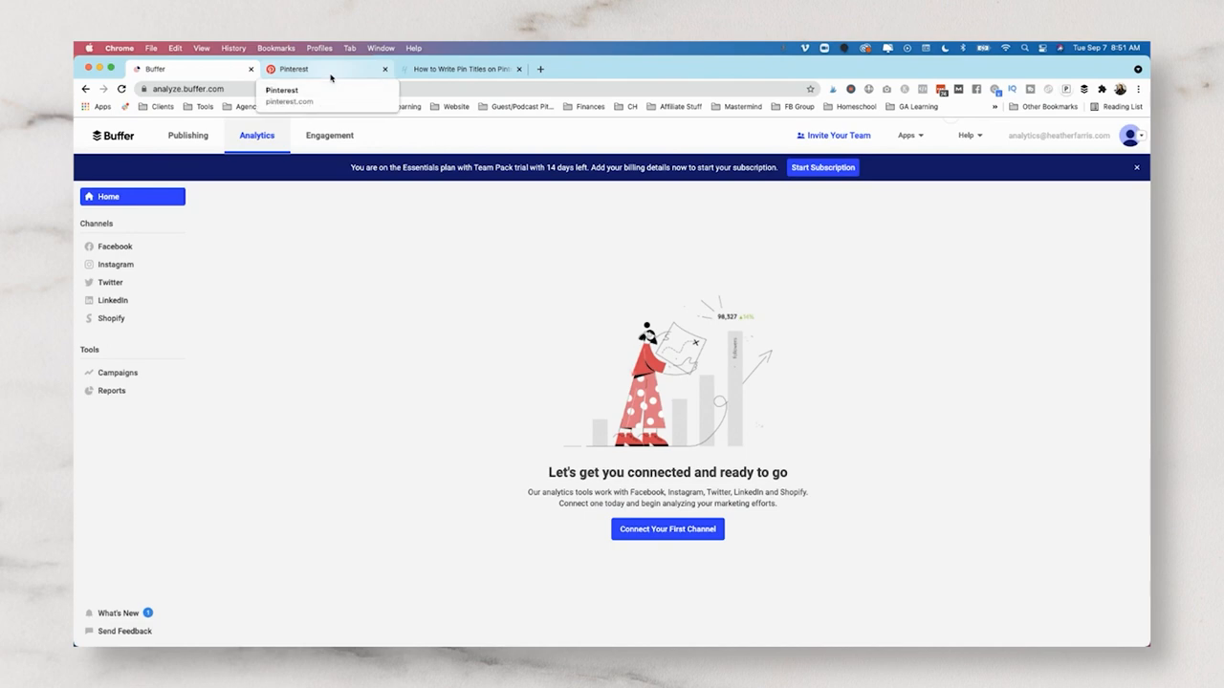
mouse_move(290, 274)
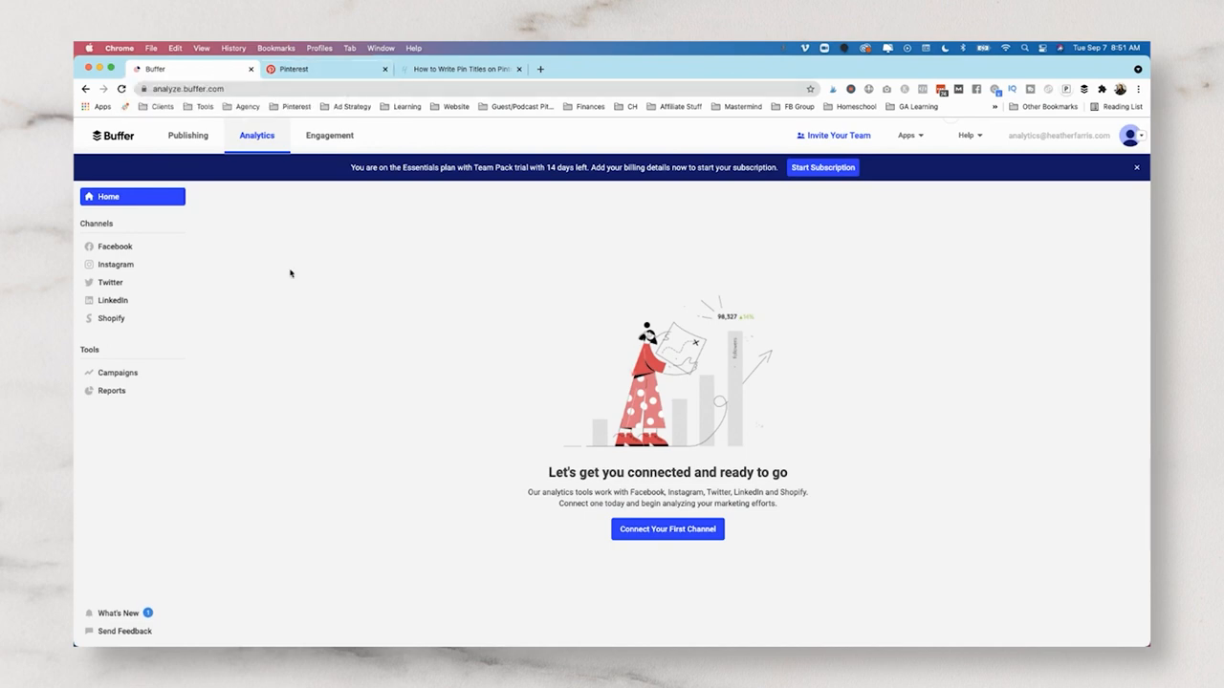
mouse_move(295, 283)
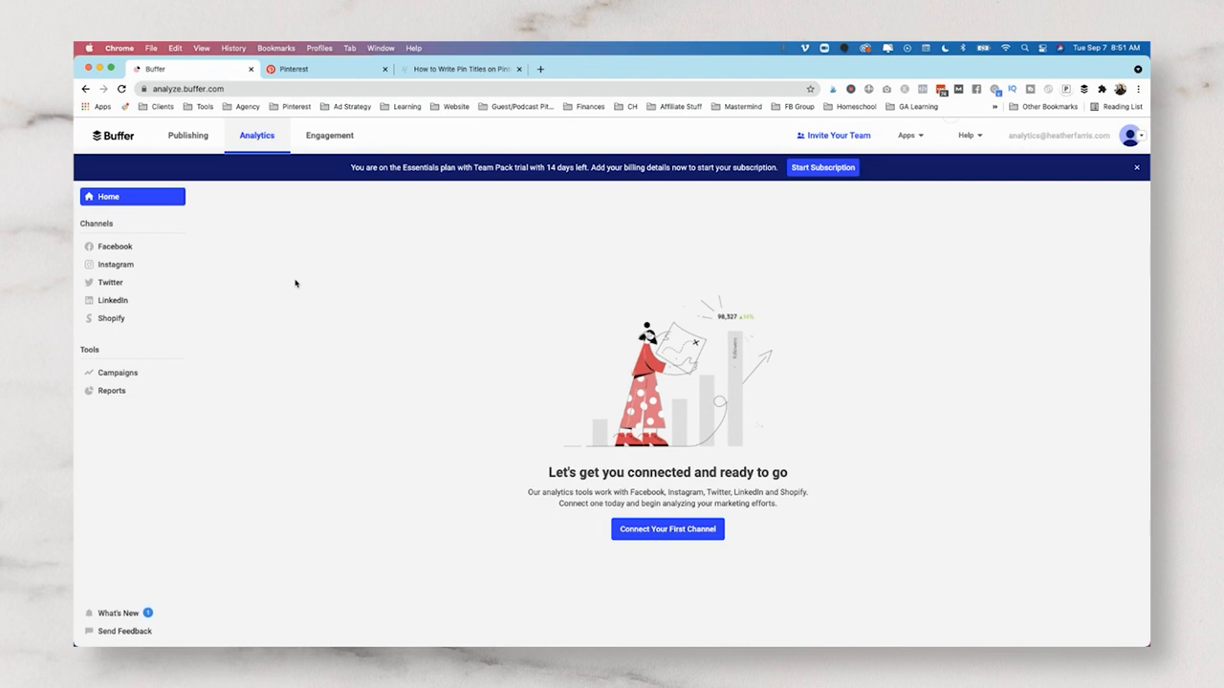
mouse_move(551, 390)
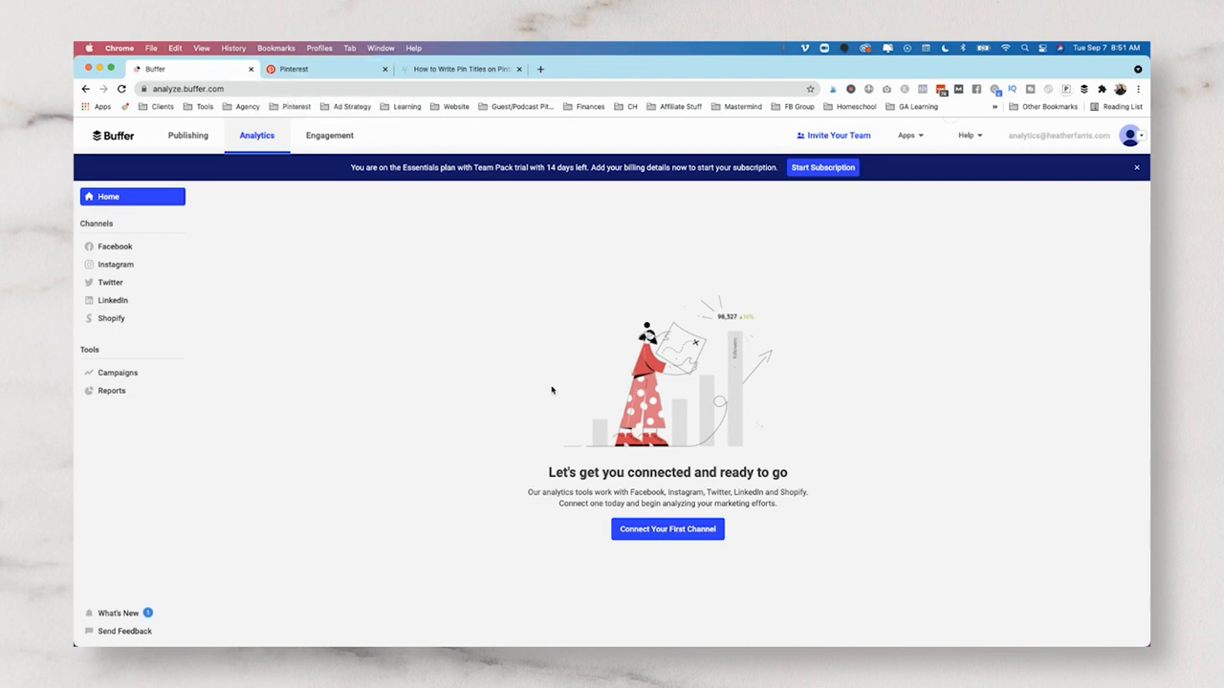